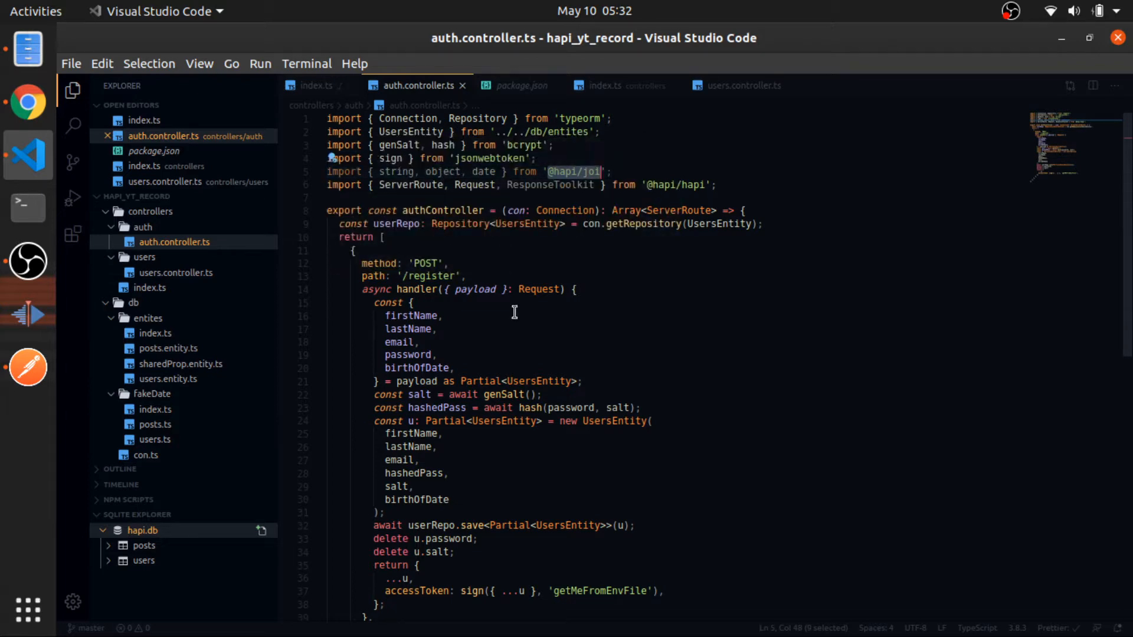
click(519, 85)
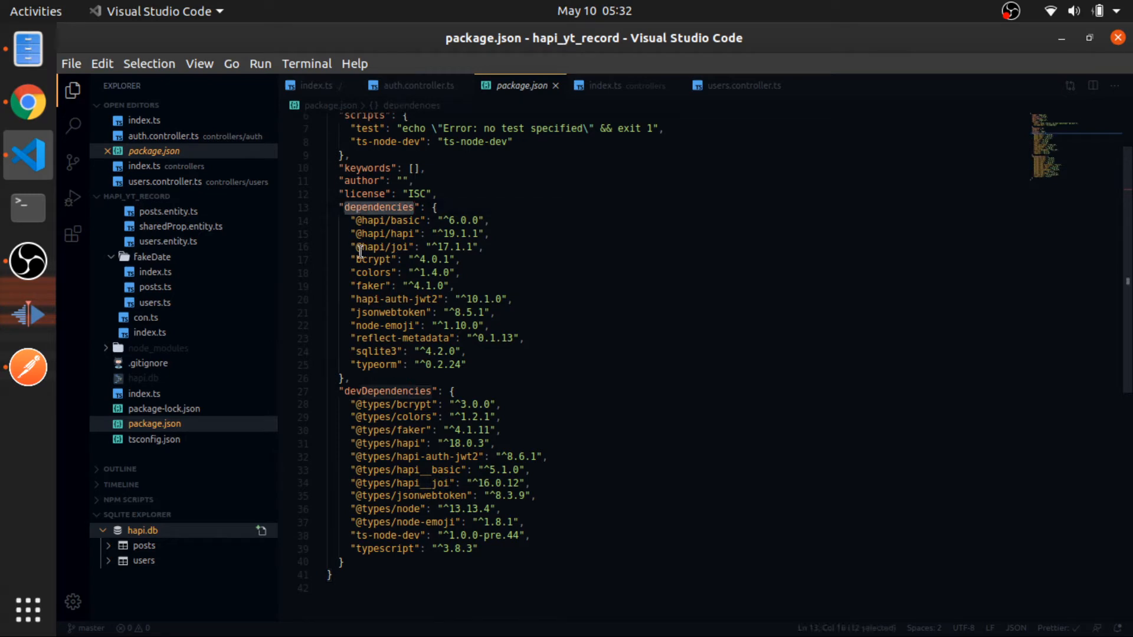
double_click(378, 246)
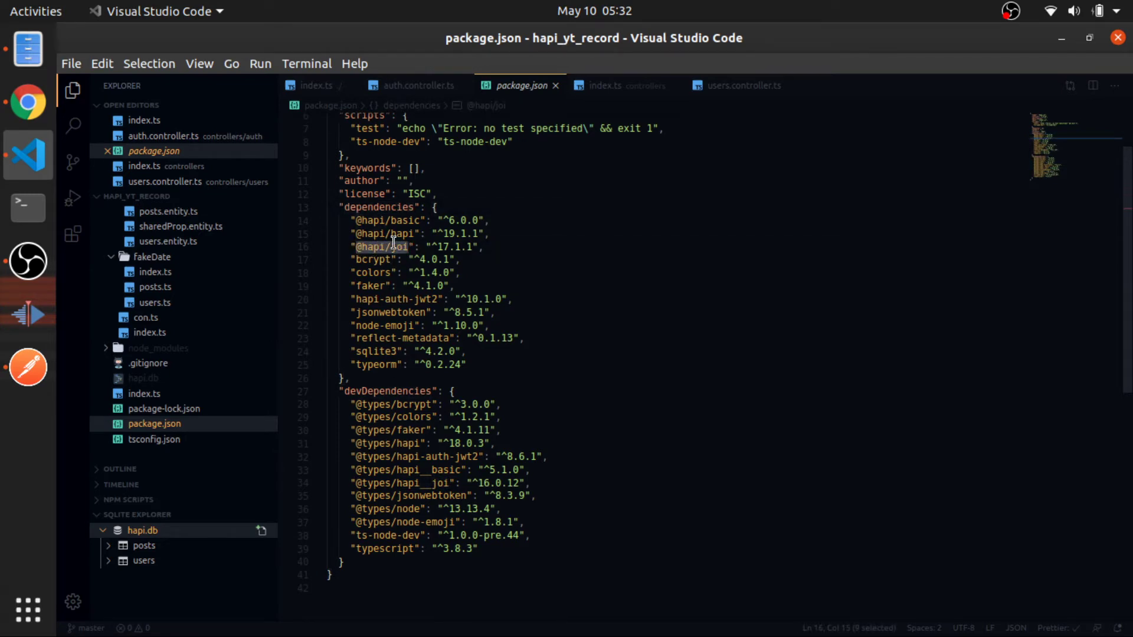
mouse_move(443, 435)
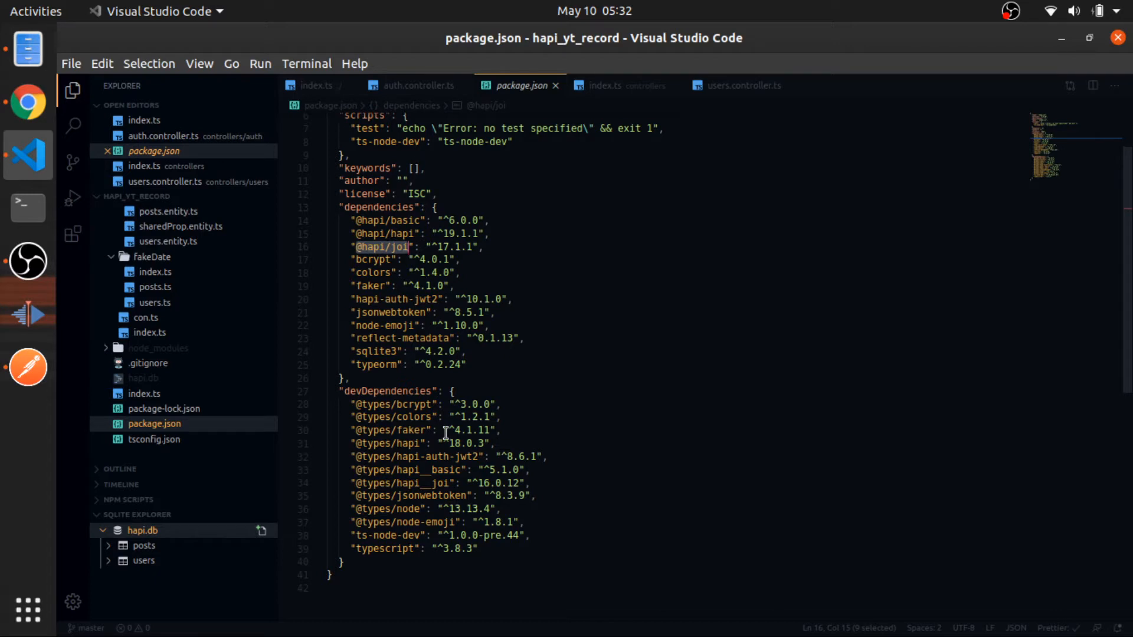
mouse_move(471, 418)
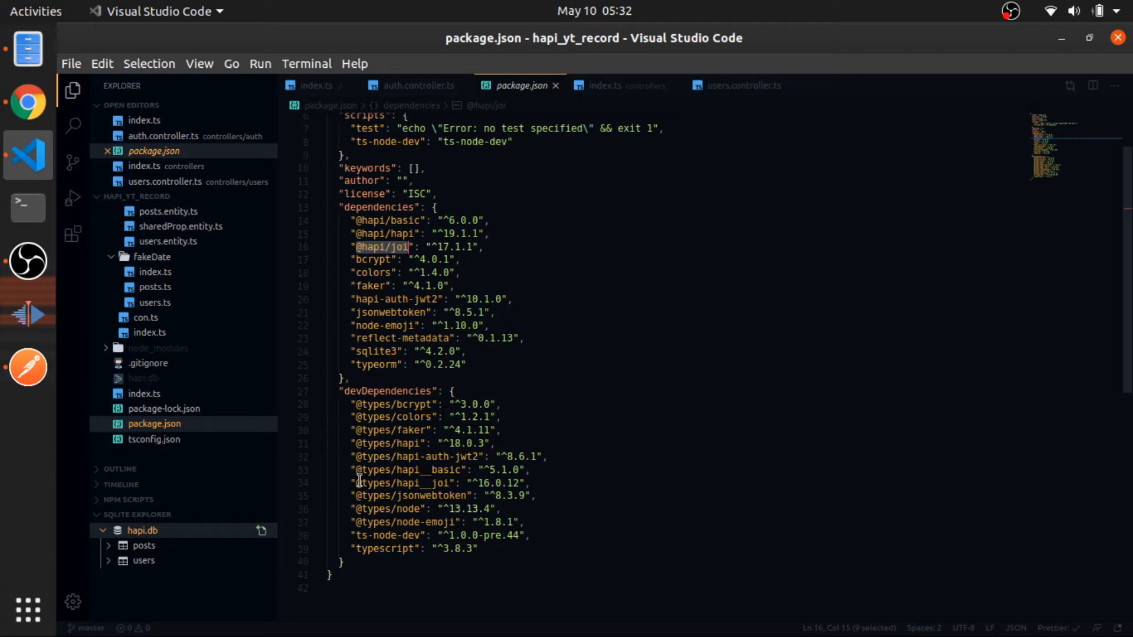
click(417, 482)
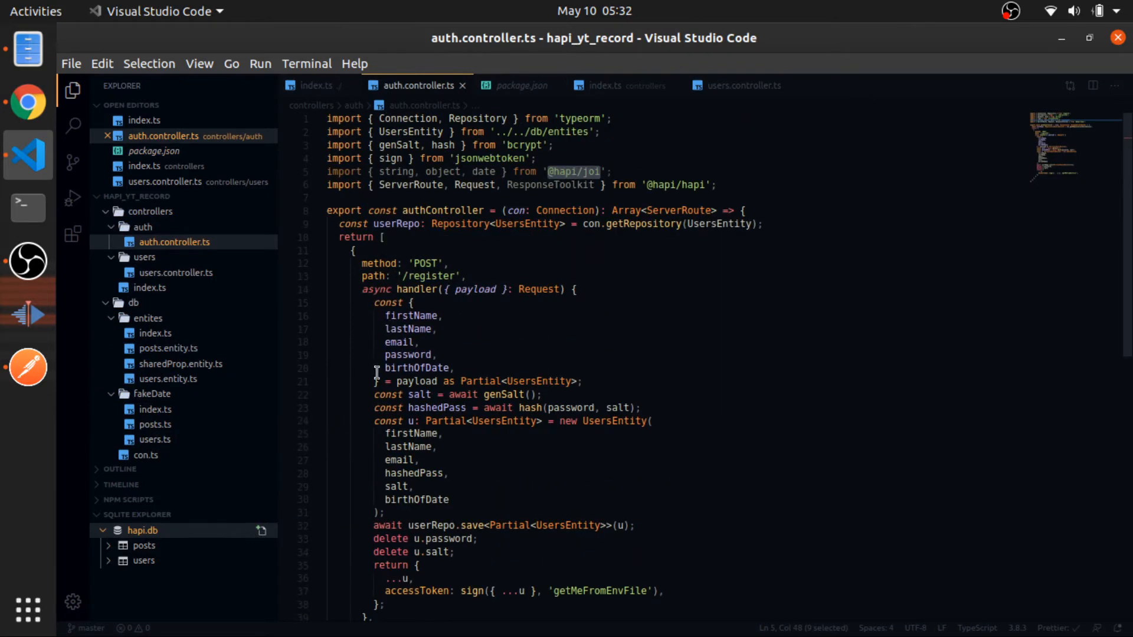
Step: Give the register route options with auth: false and an empty validate.payload object
click(318, 289)
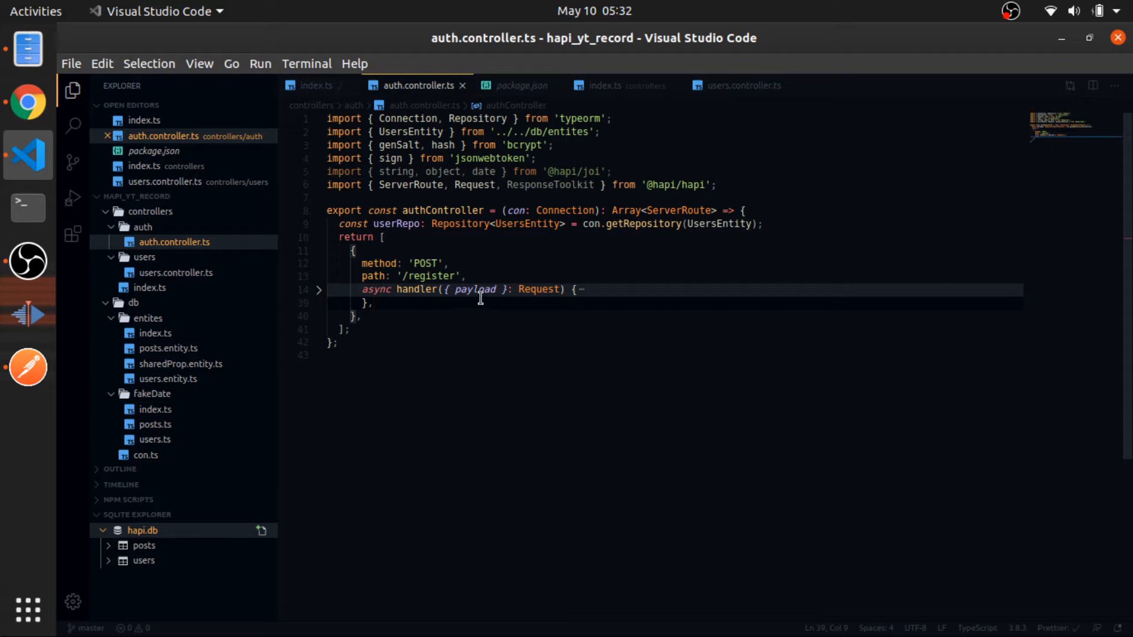
text(options: {)
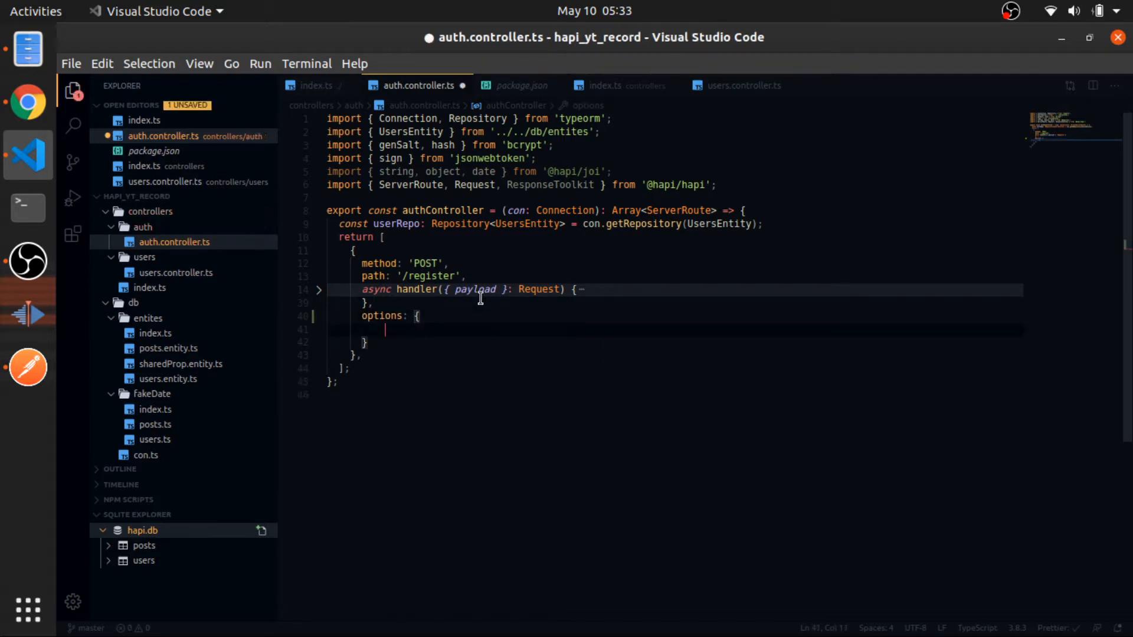
text(validate: {)
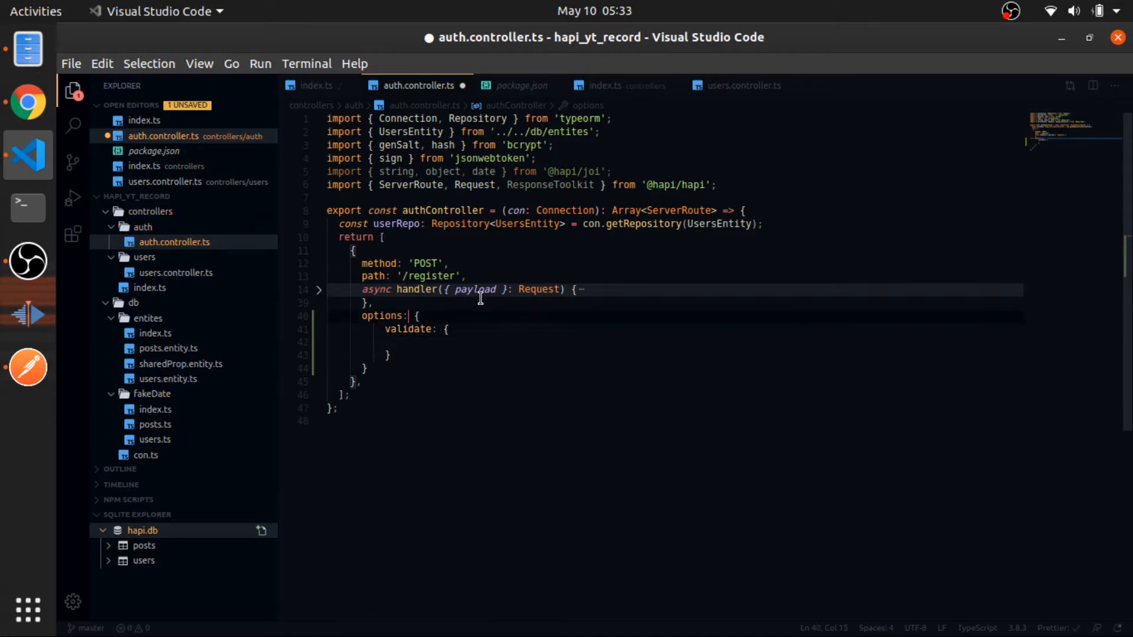
text(auth: false,)
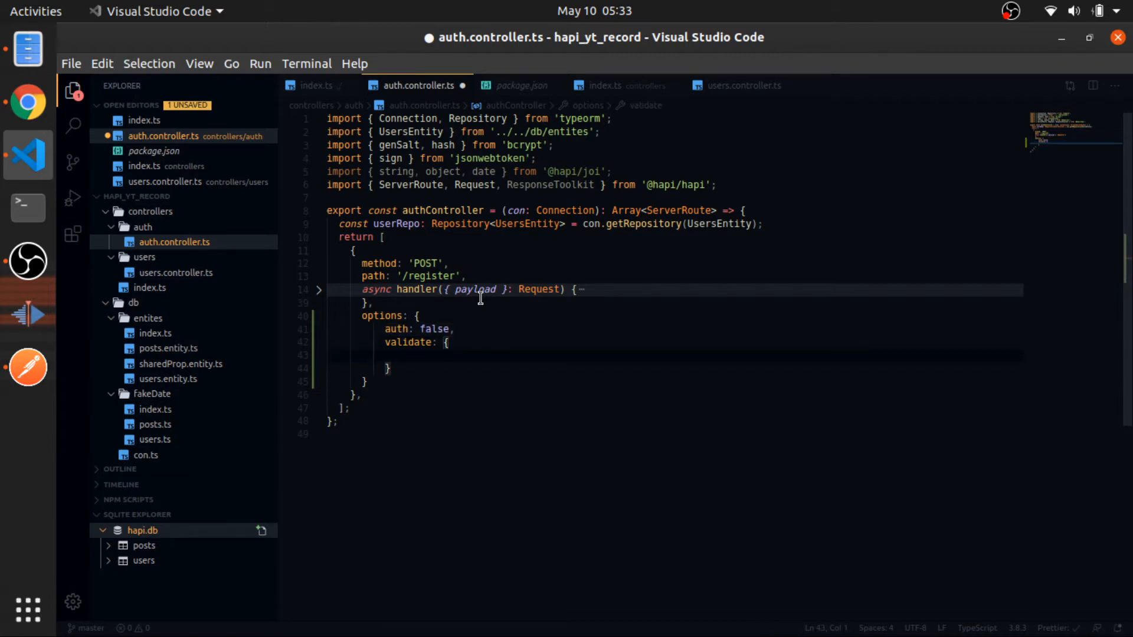
text(payload: {)
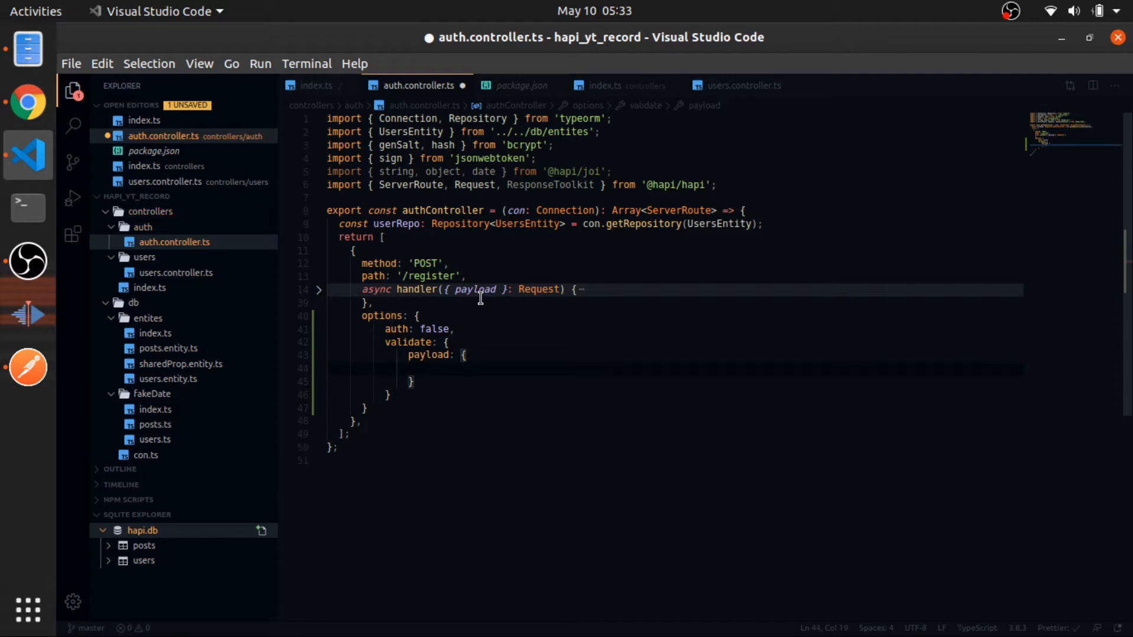
Step: Add firstName to the payload as a required string rule
text(forst)
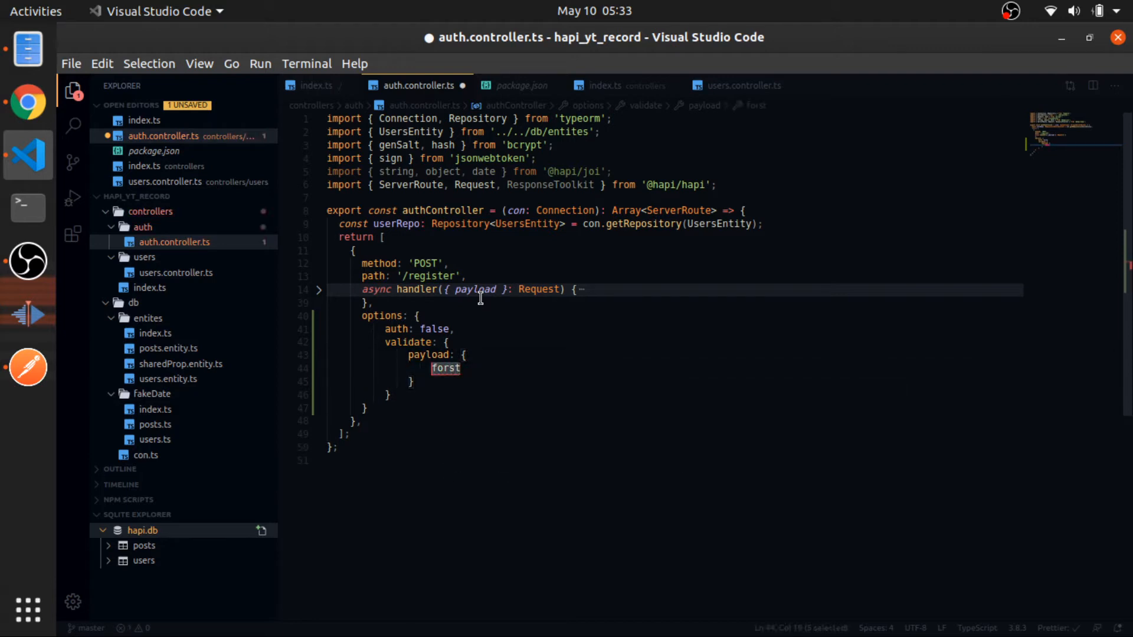
text(firstName:)
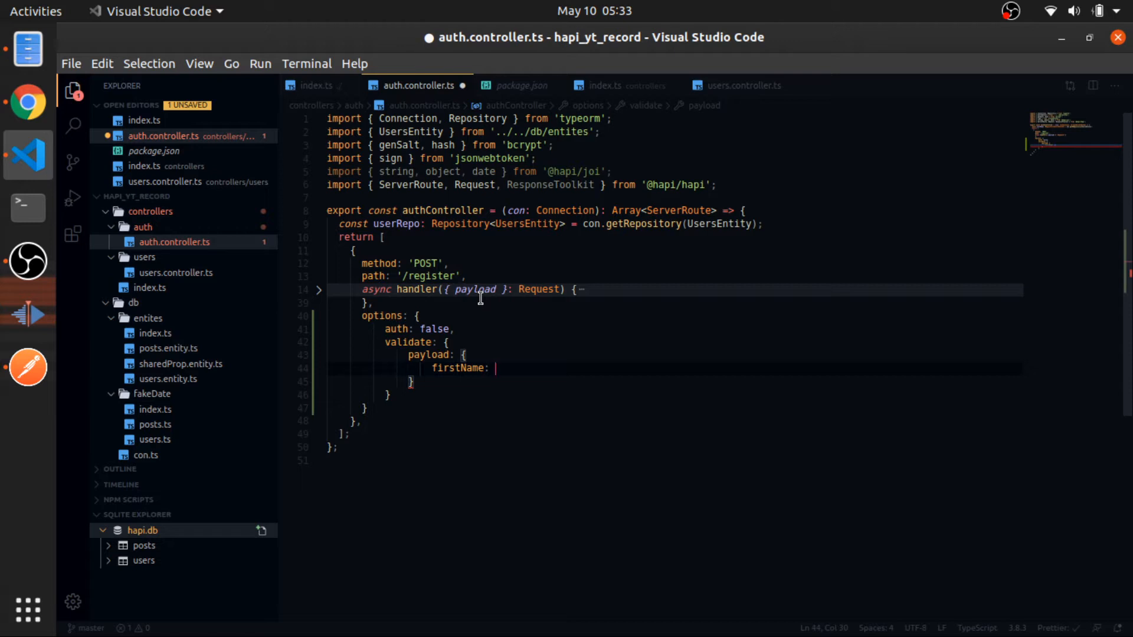
text(string)
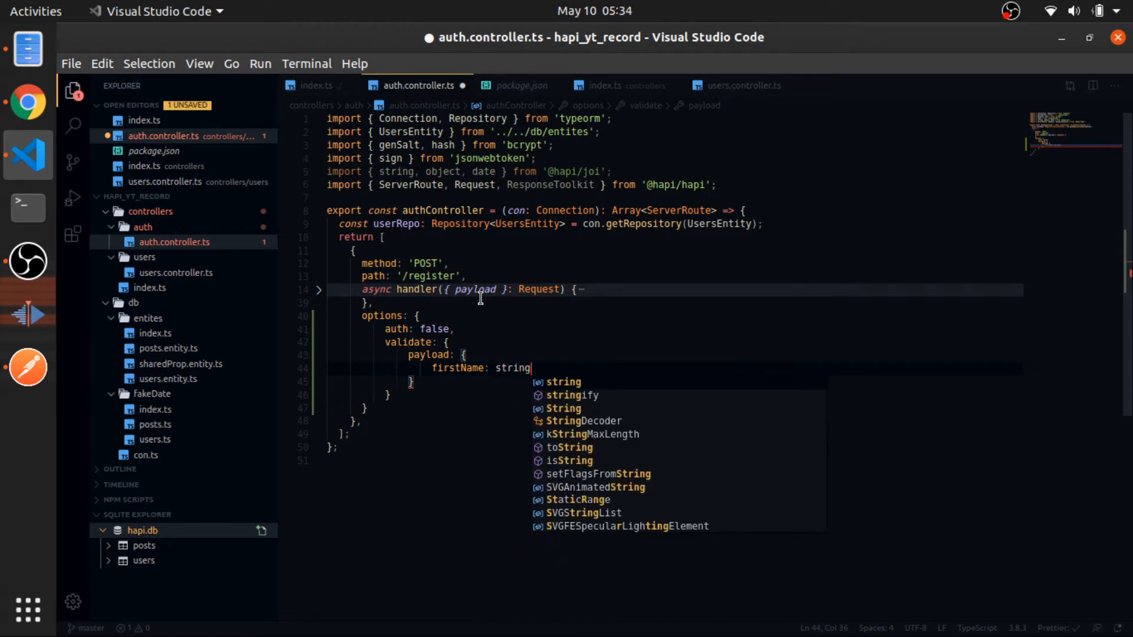
text(().required)
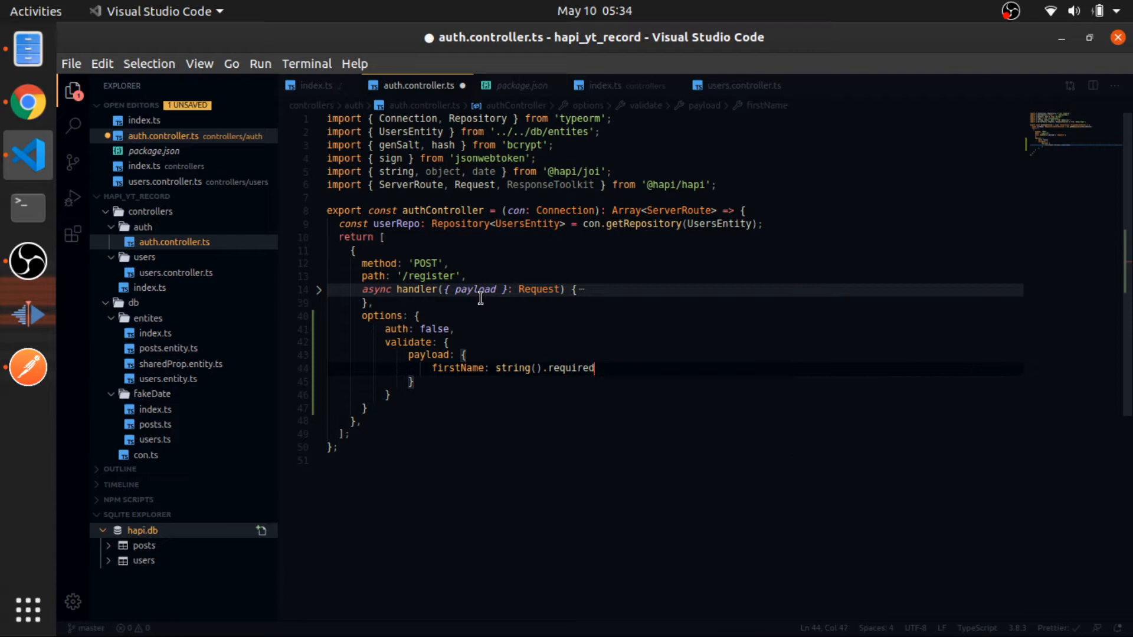
text(())
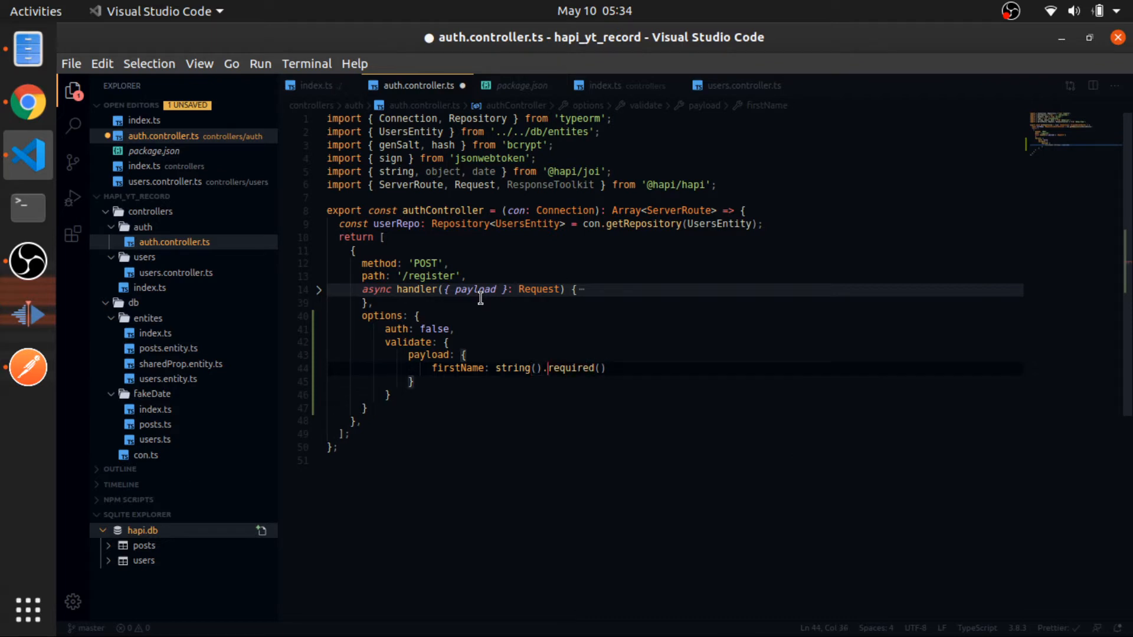
double_click(516, 368)
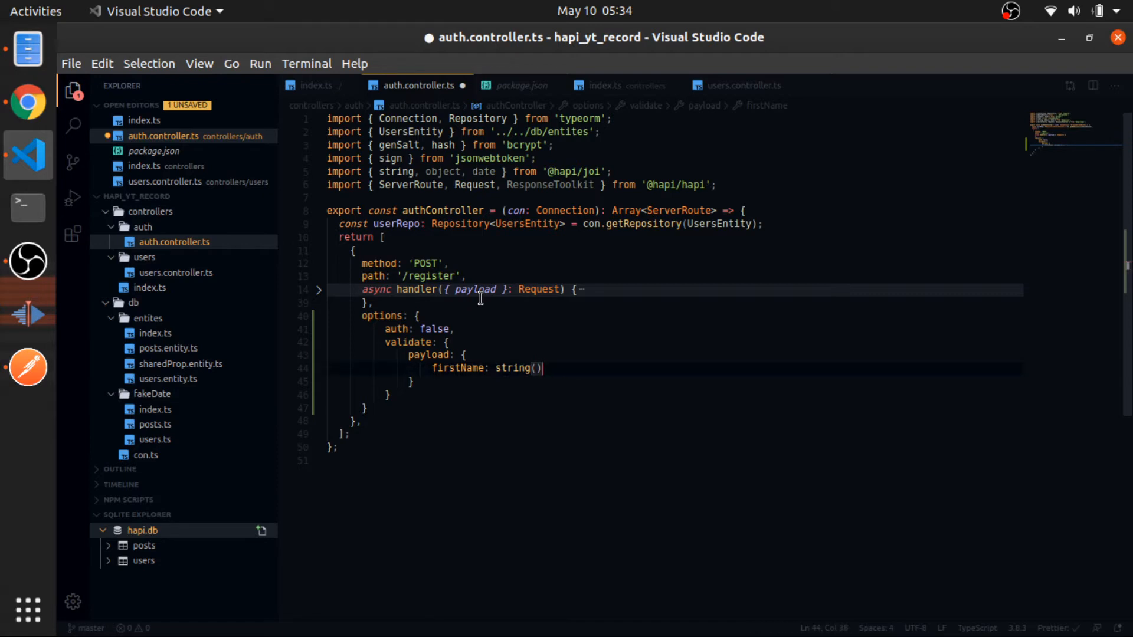
text(.string)
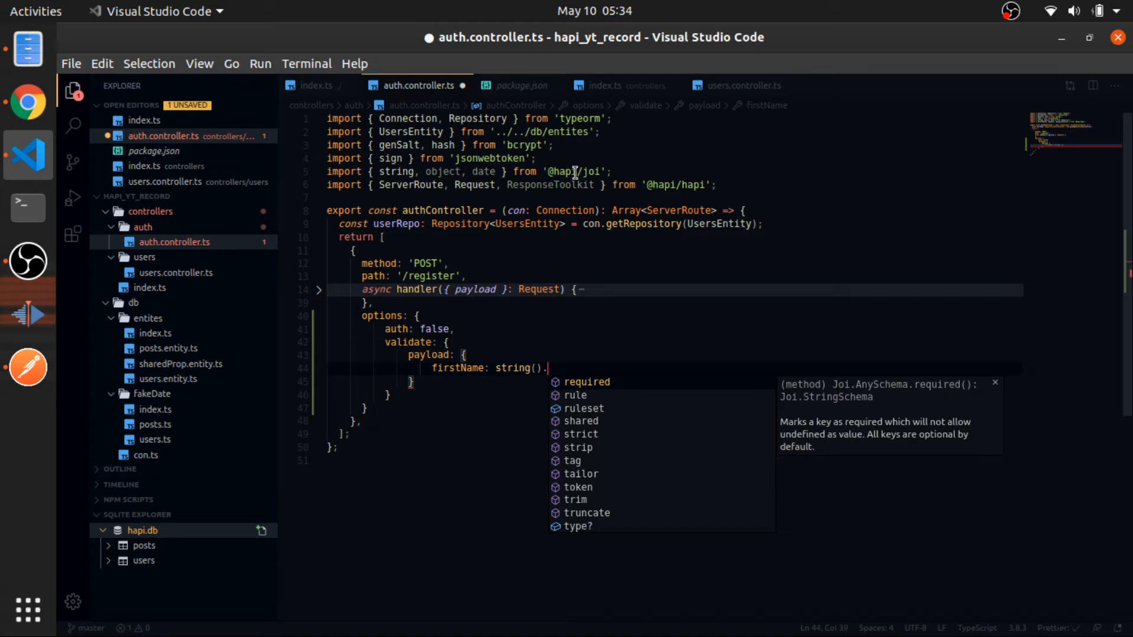
text(required()
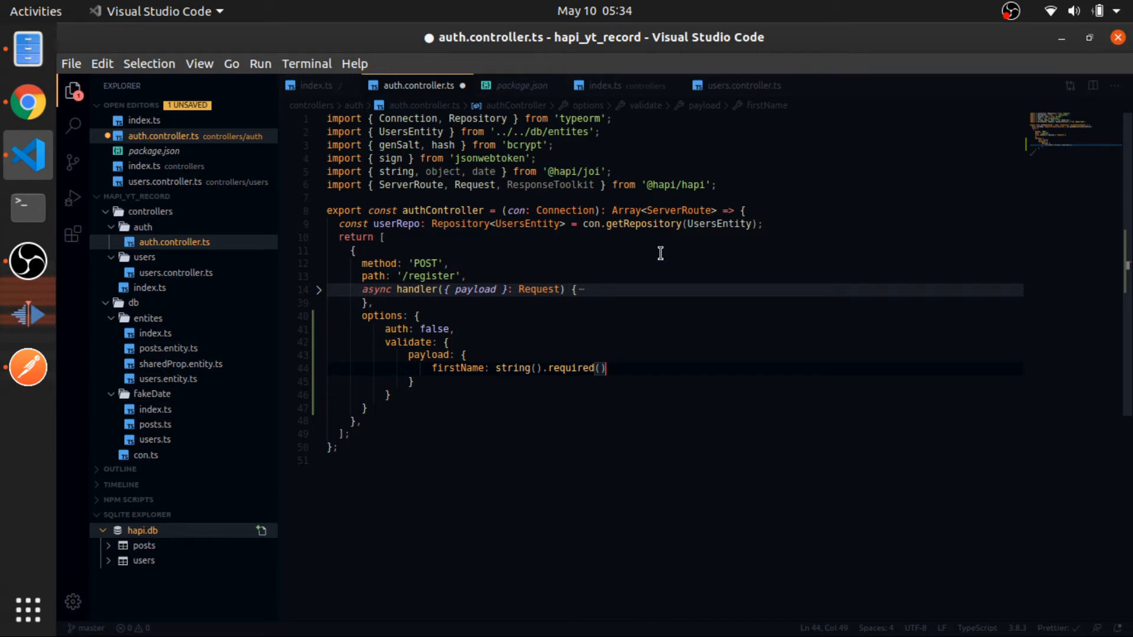
Step: Limit firstName to max 250 and min 3 characters, then duplicate the rule line
text(.max)
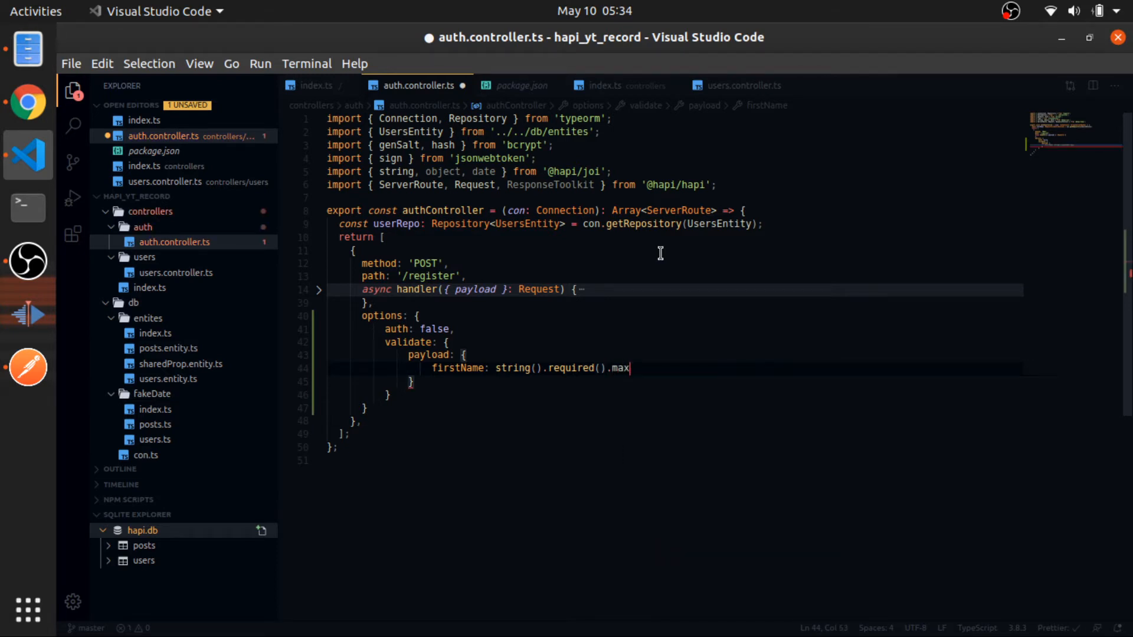
text((250))
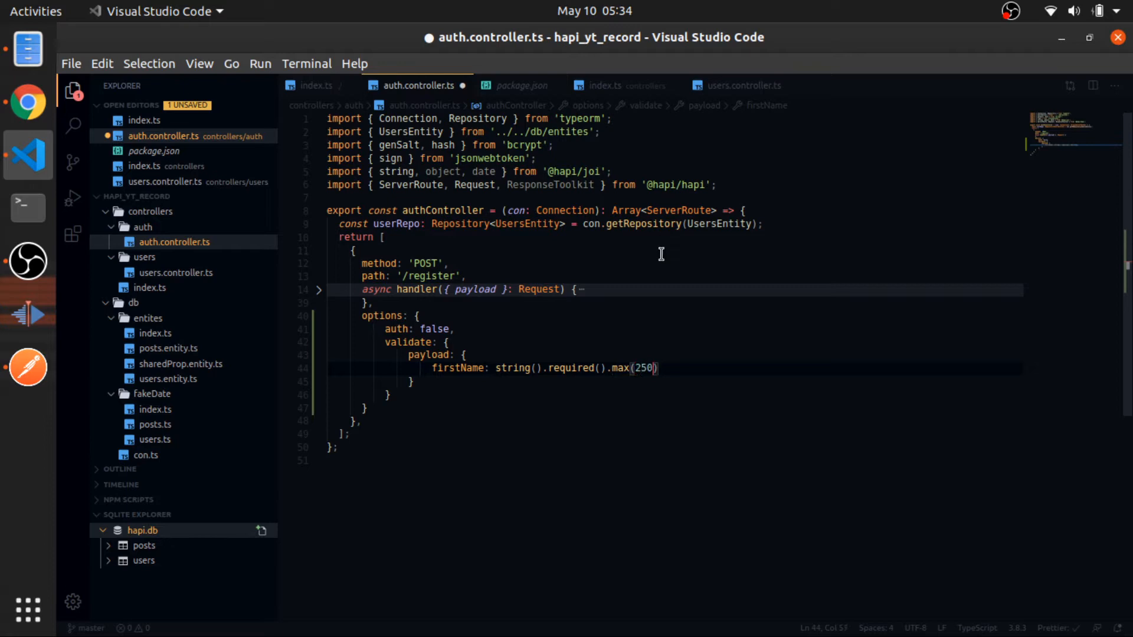
text(.min(3),)
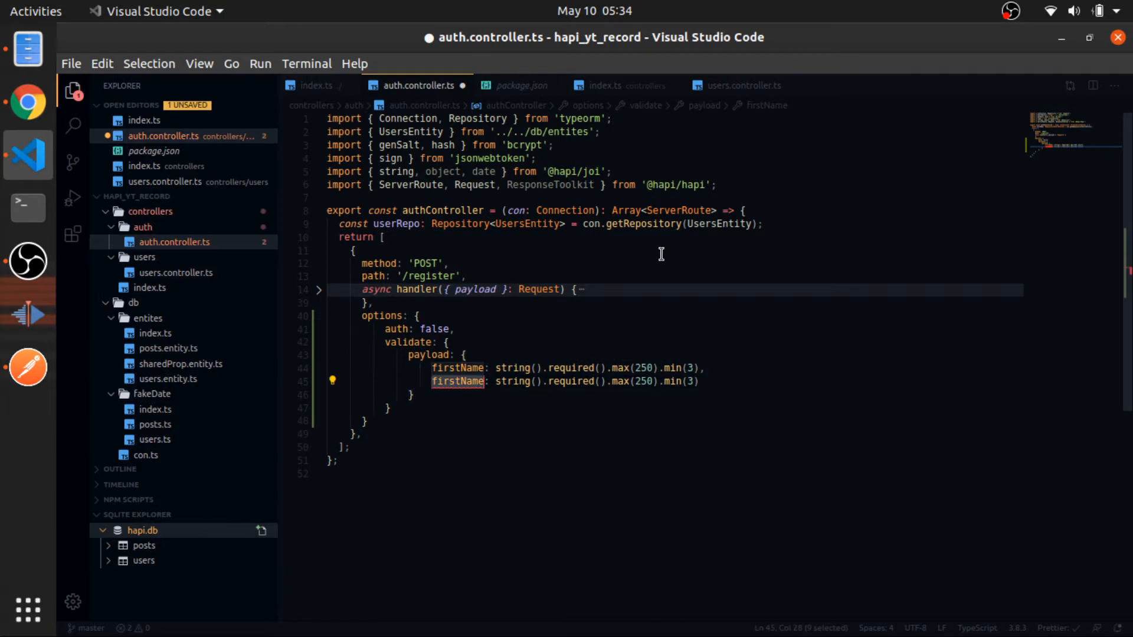
Step: Require lastName (3–250 chars) and email as a valid 4–250 character email string
text(lastName)
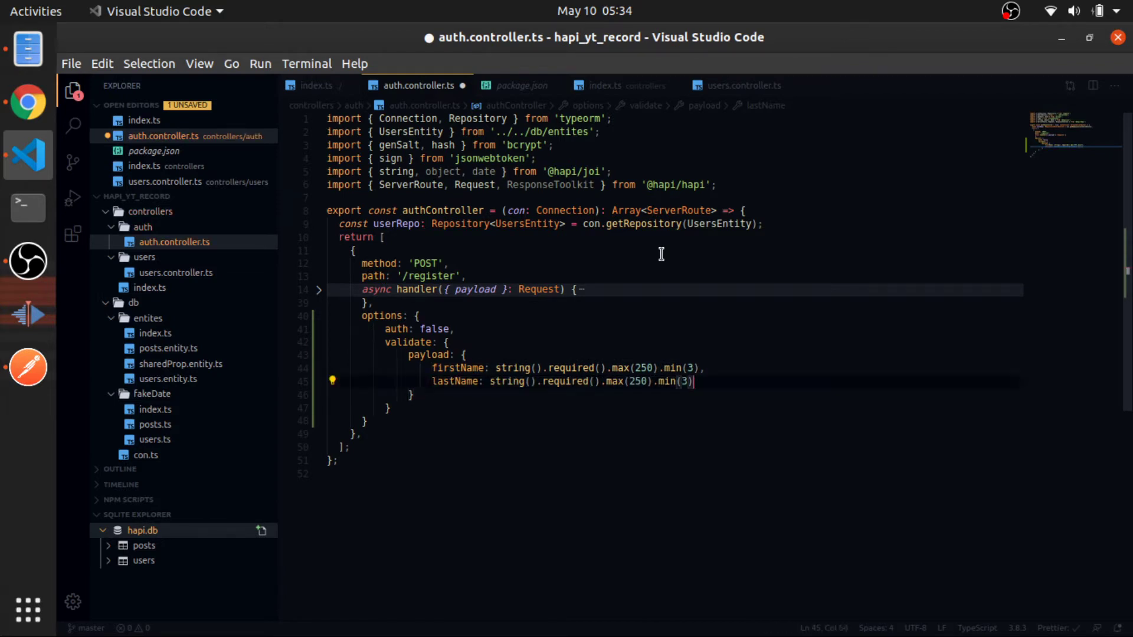
text(em: string().required().max(250).min(3).)
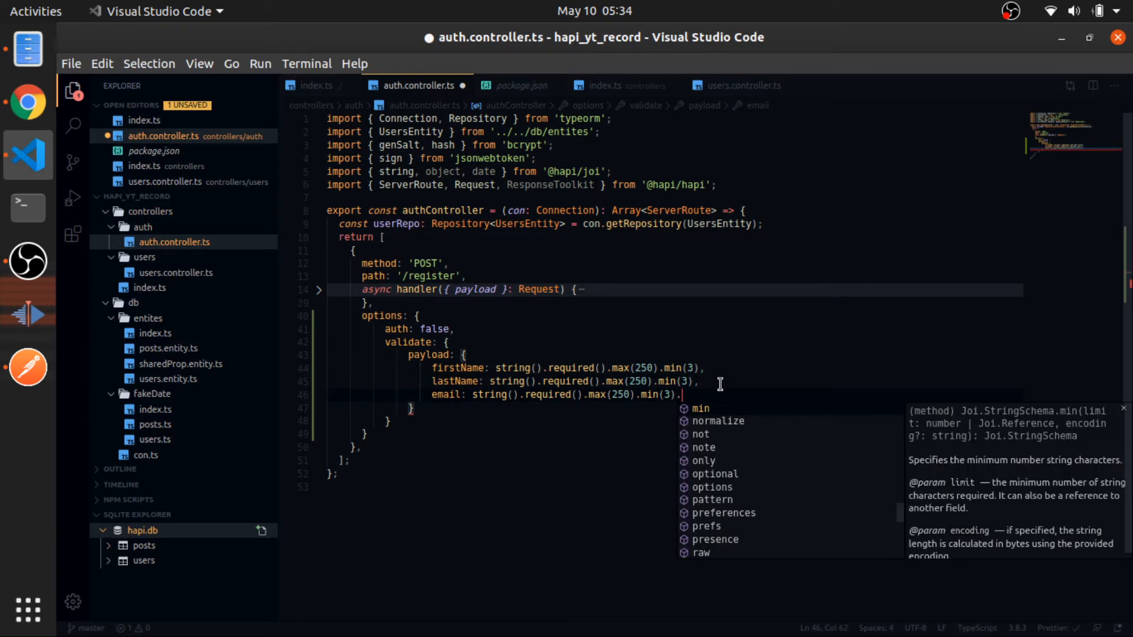
text(4)
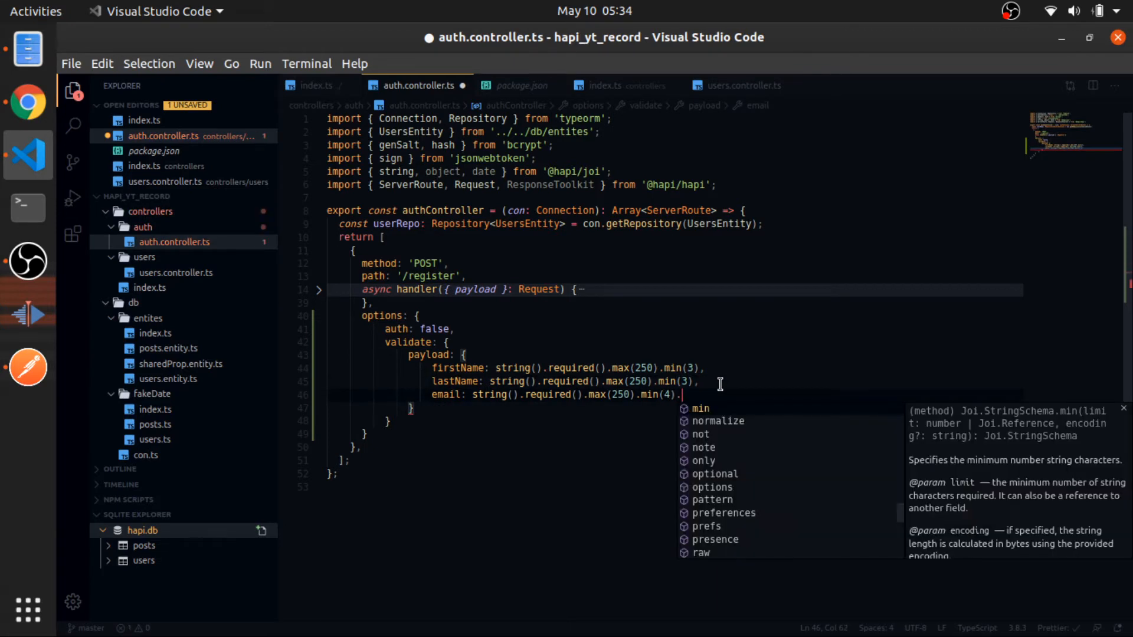
text(email(),)
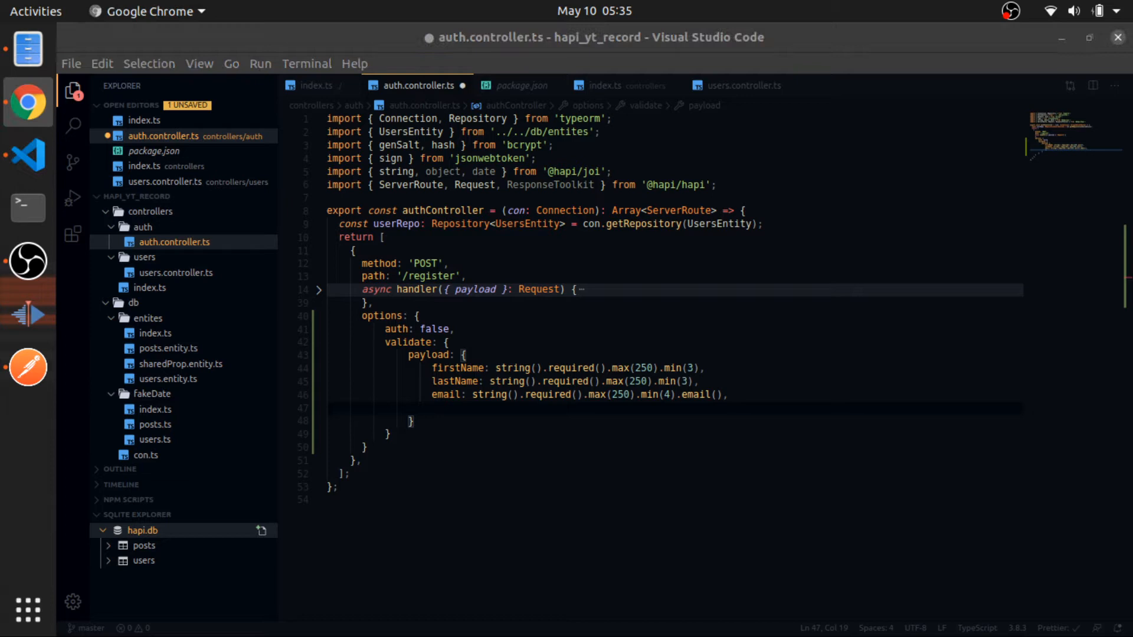
Step: Add birthOfDate as an optional date with minimum '1950-01-01'
text(birthOfDate)
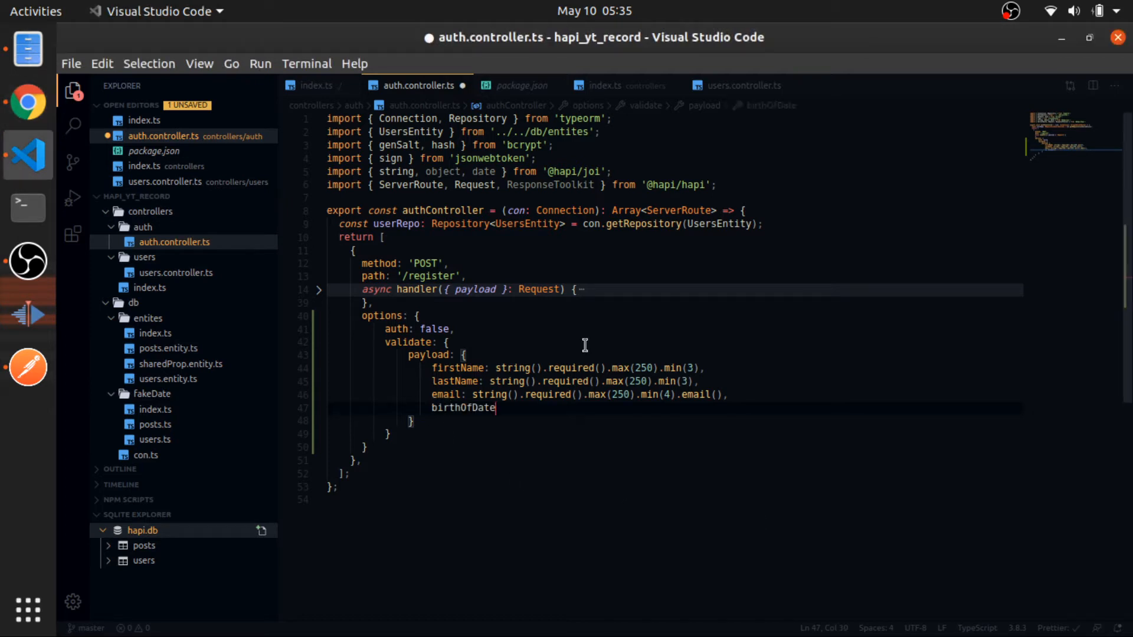
text(:)
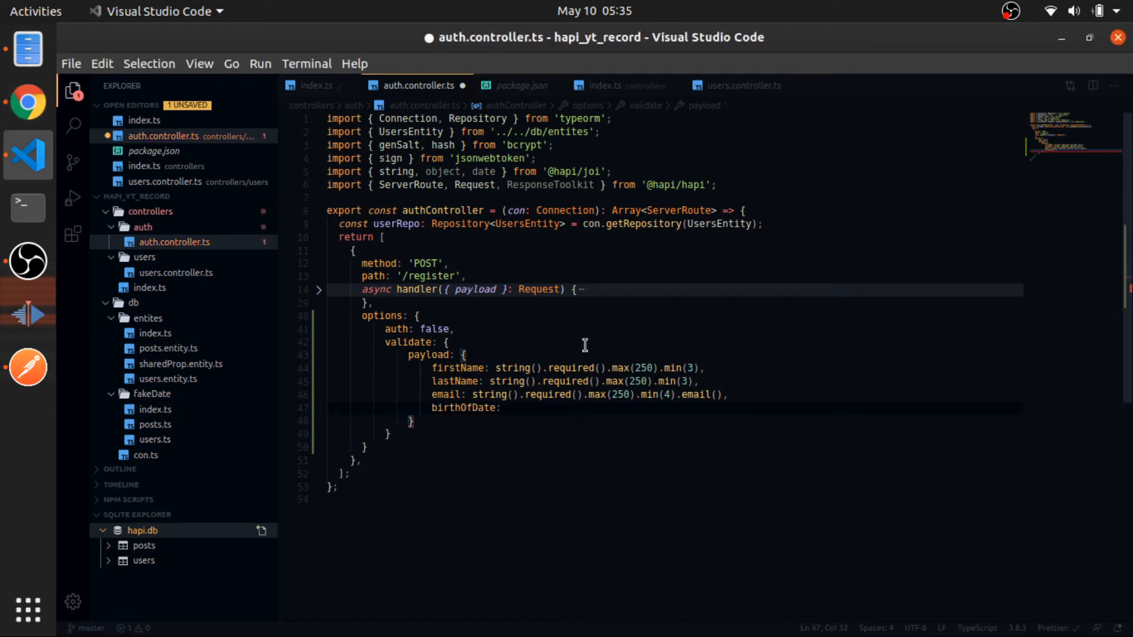
text(date().)
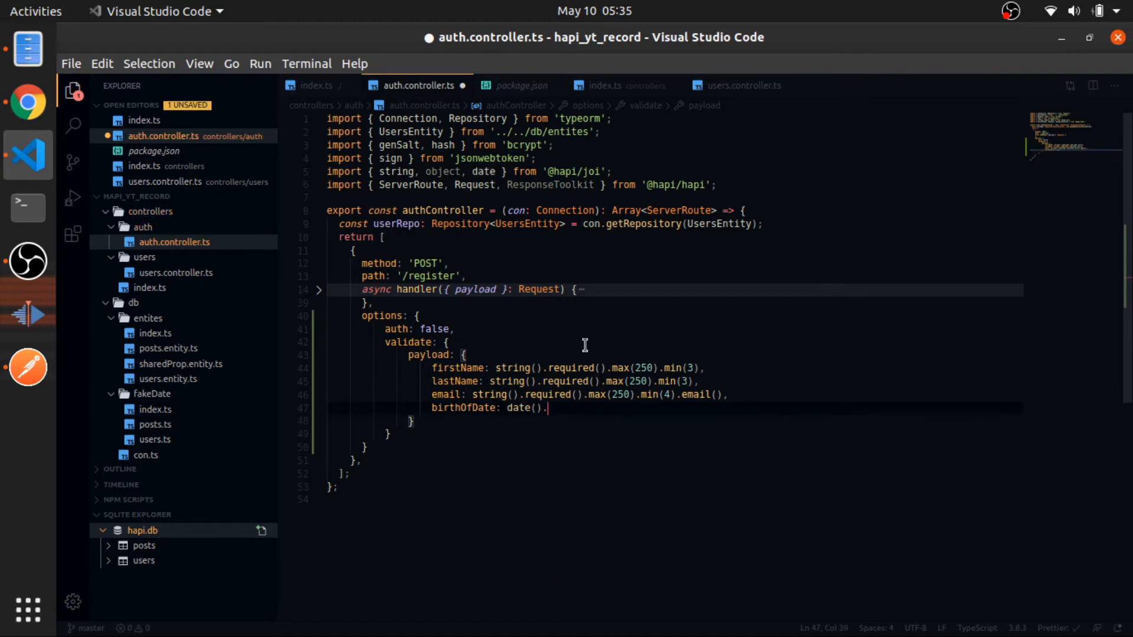
text(optional())
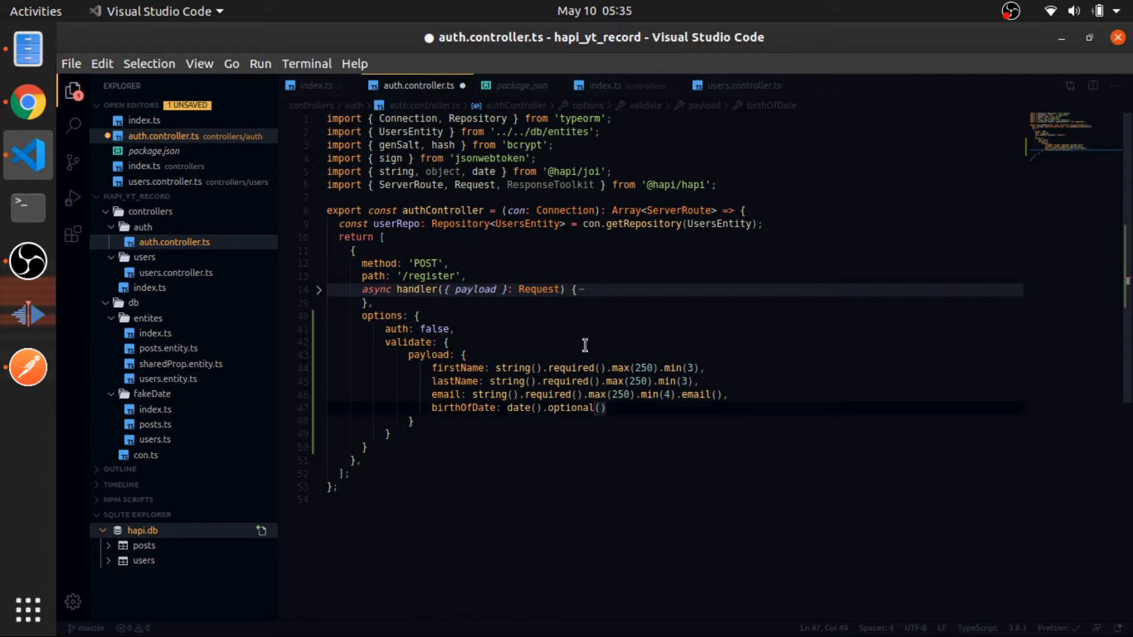
text(.min)
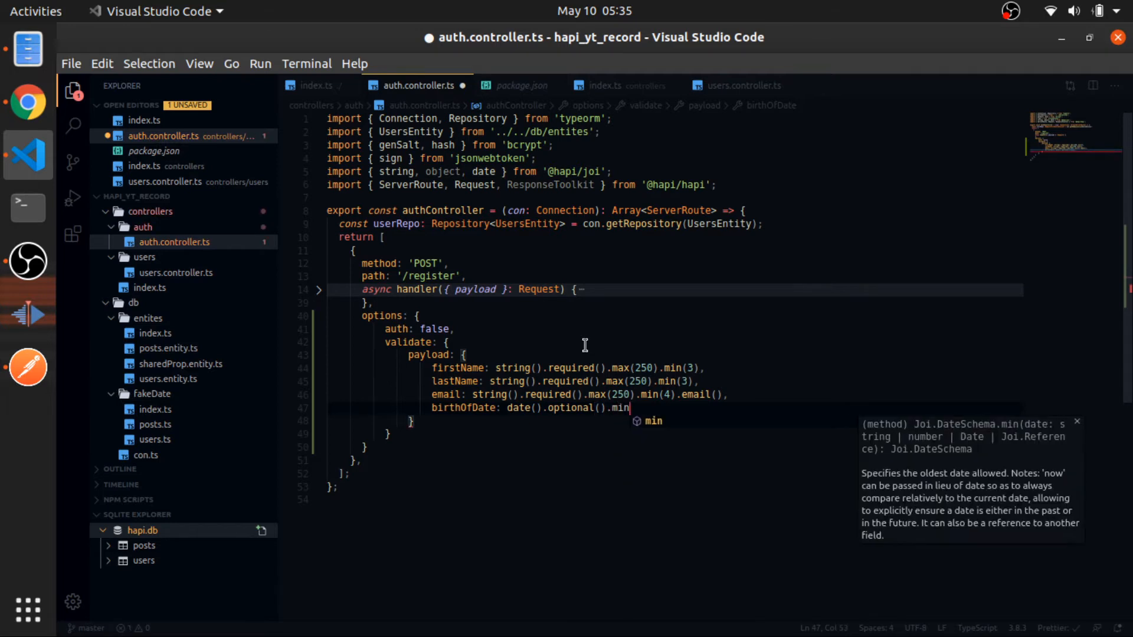
text((''))
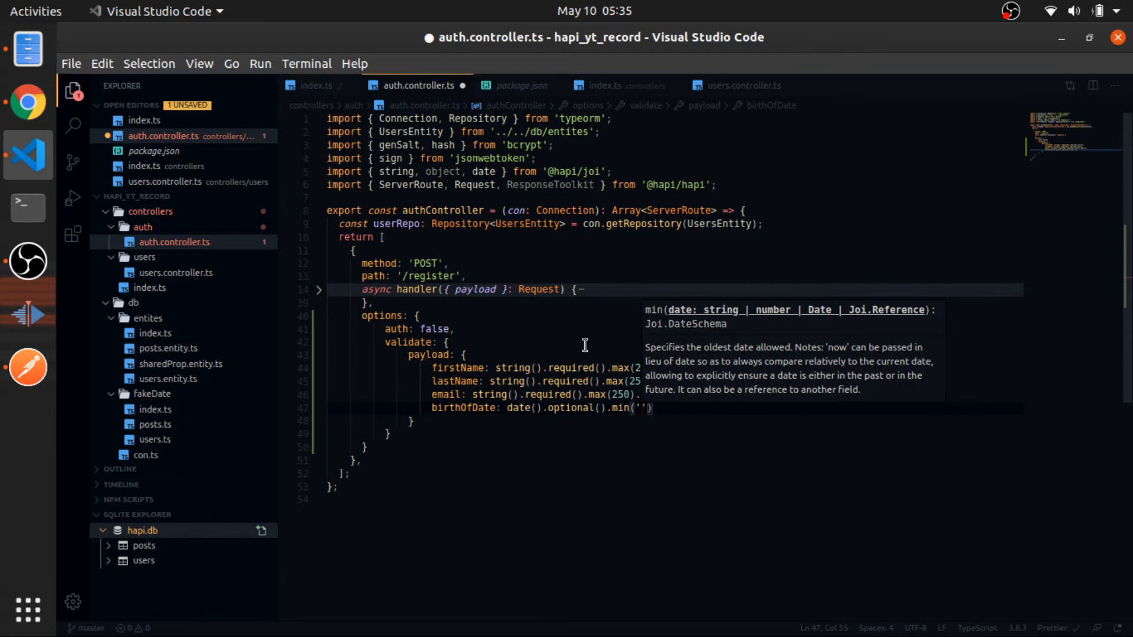
text(1950-)
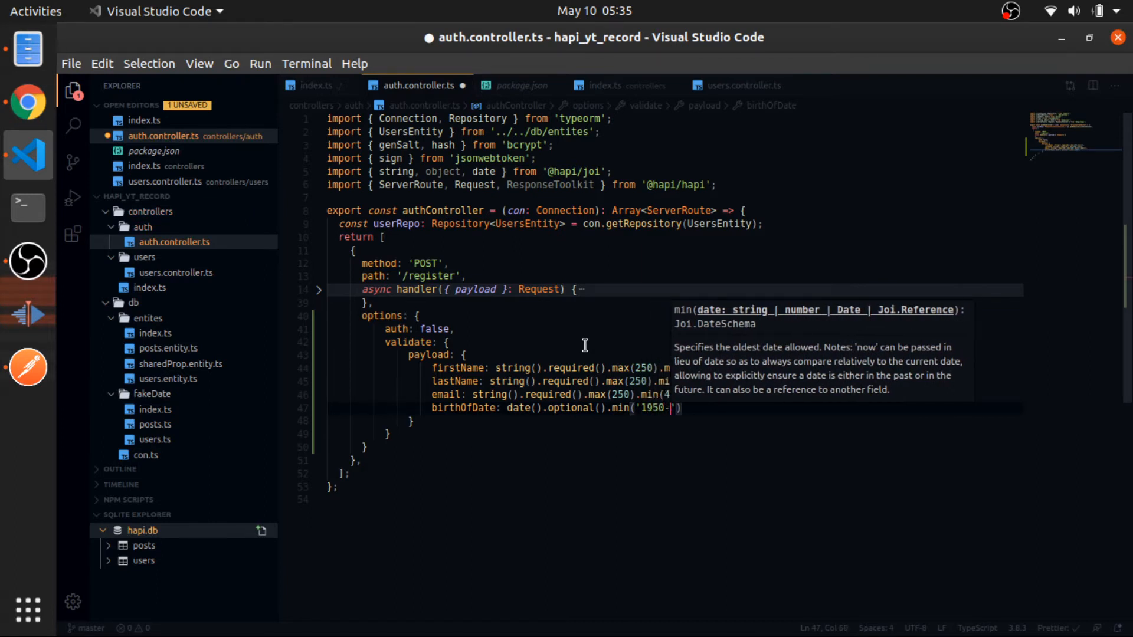
text(01-10)
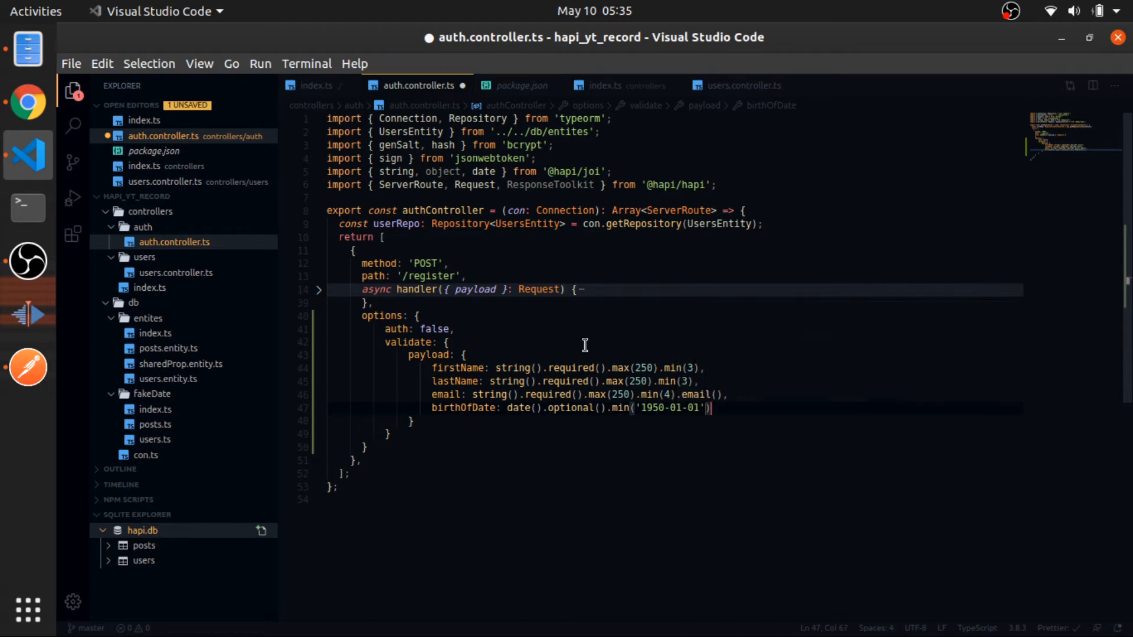
text(,)
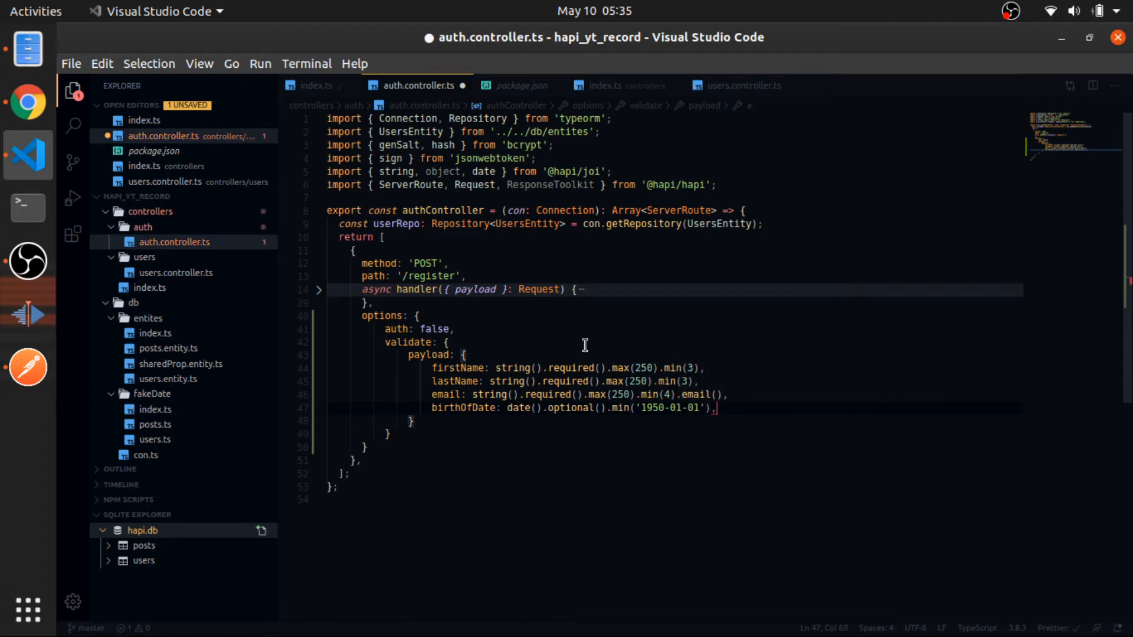
Step: Cap birthOfDate at maximum '2010-01-01' and start a new line
text(.max()
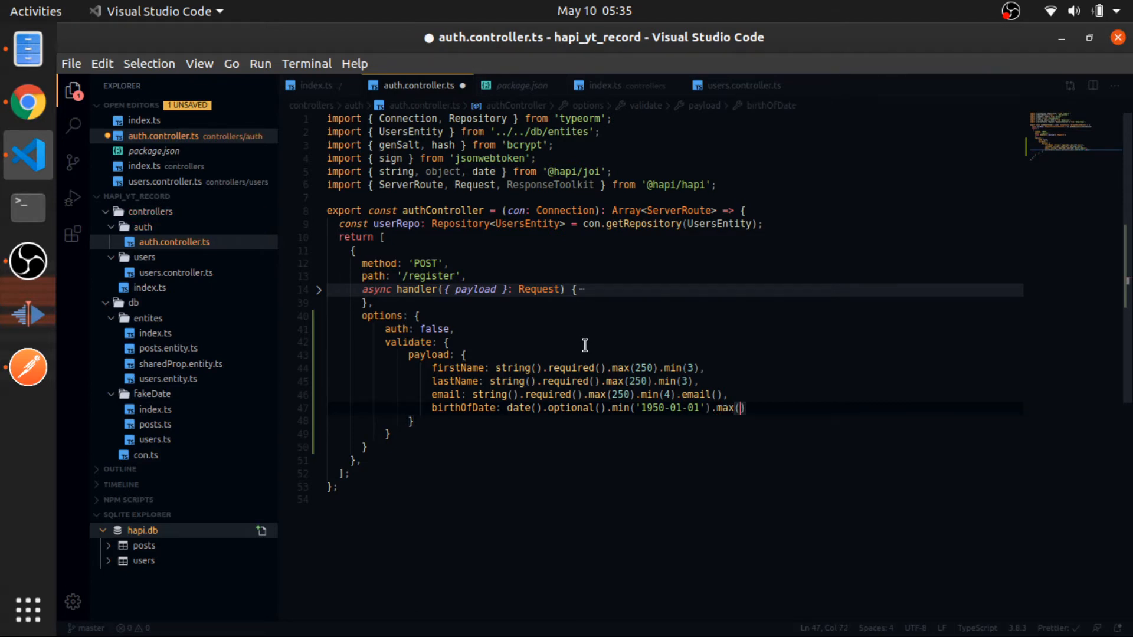
text('2010')
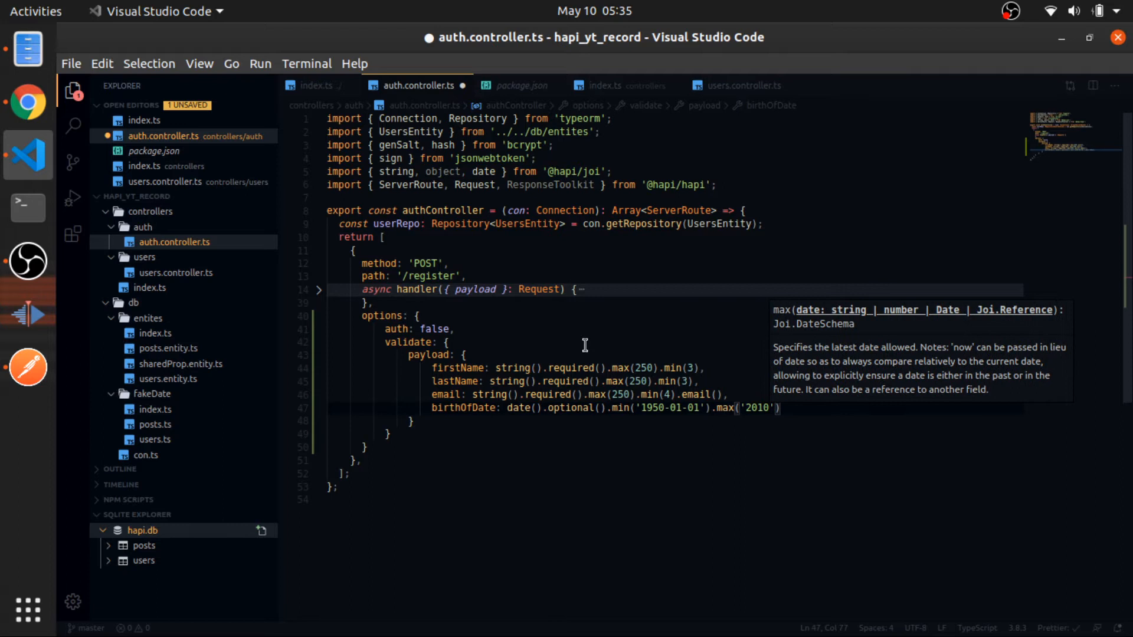
text(-01-01)
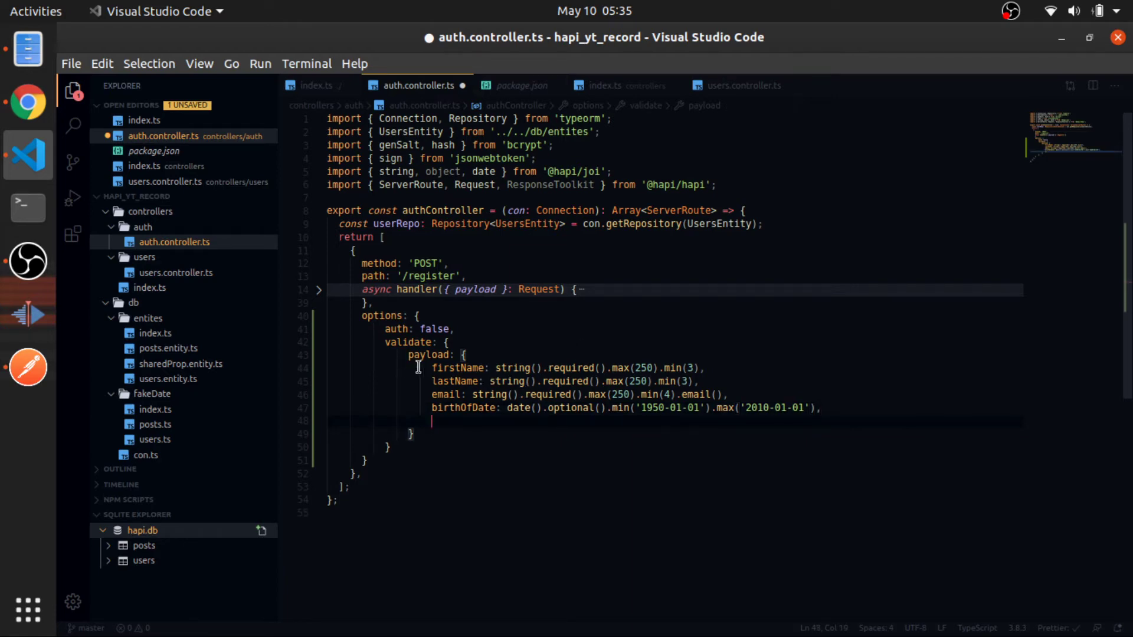
mouse_move(559, 453)
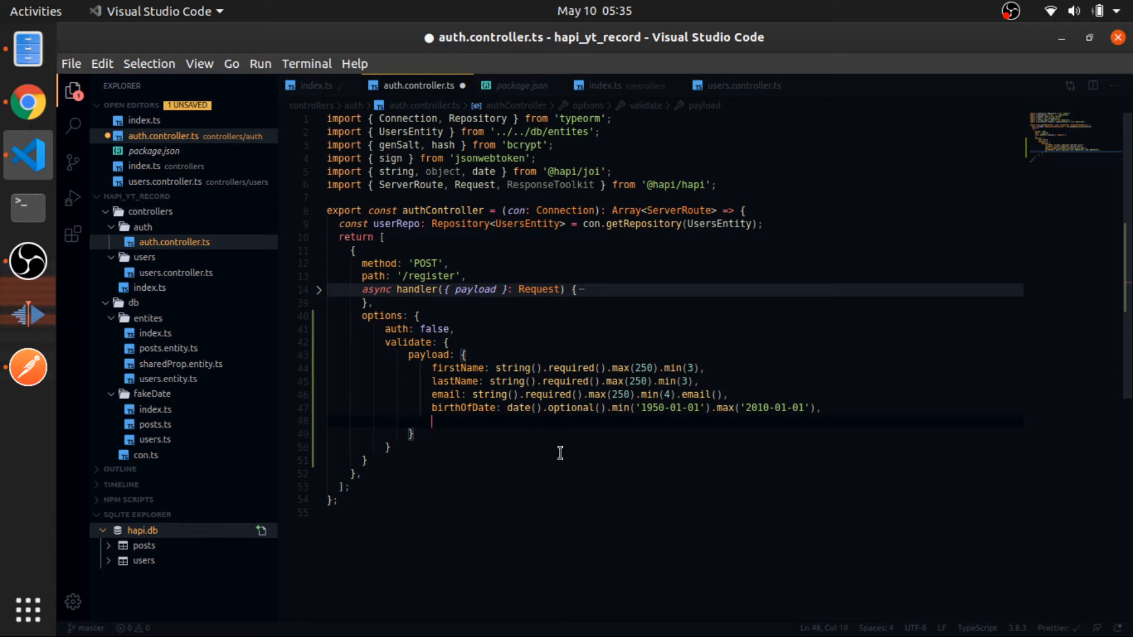
mouse_move(545, 407)
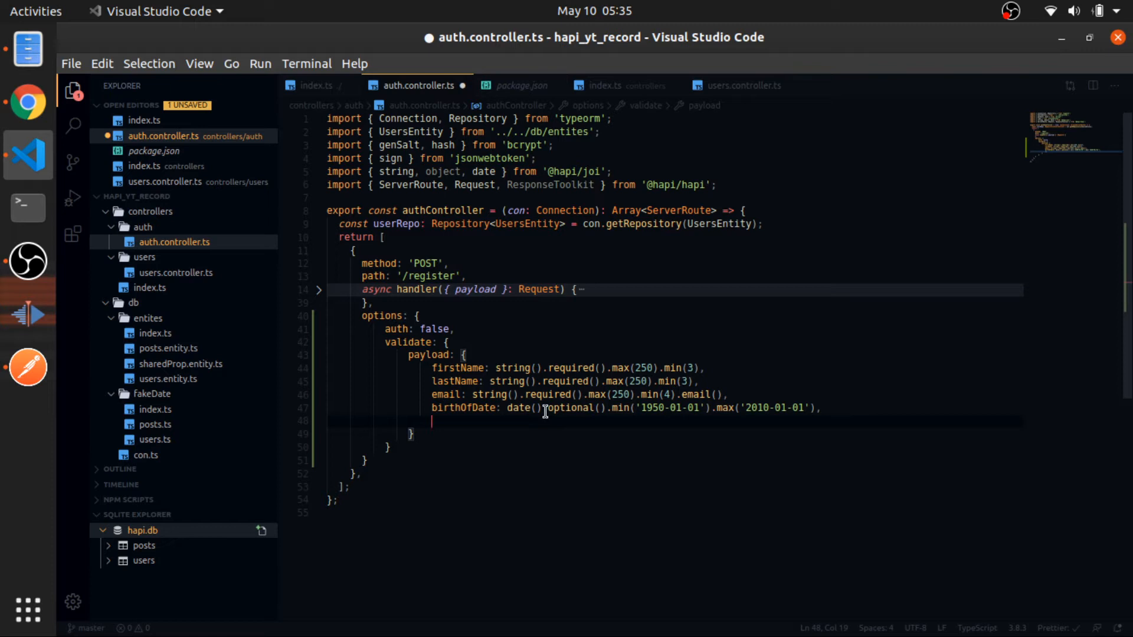
double_click(568, 407)
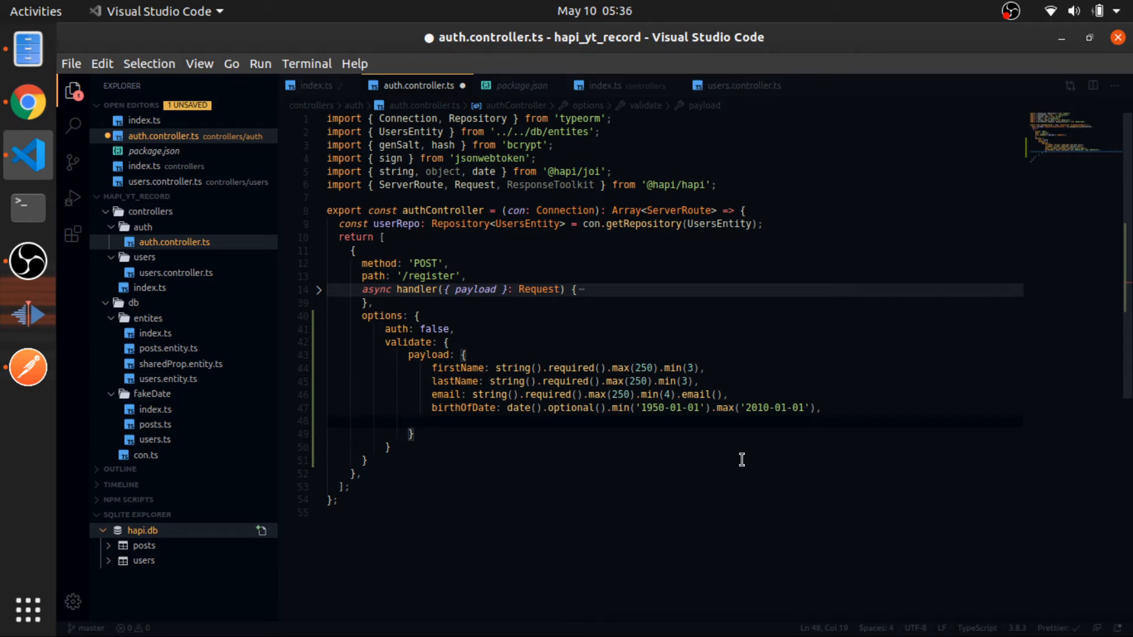
double_click(571, 407)
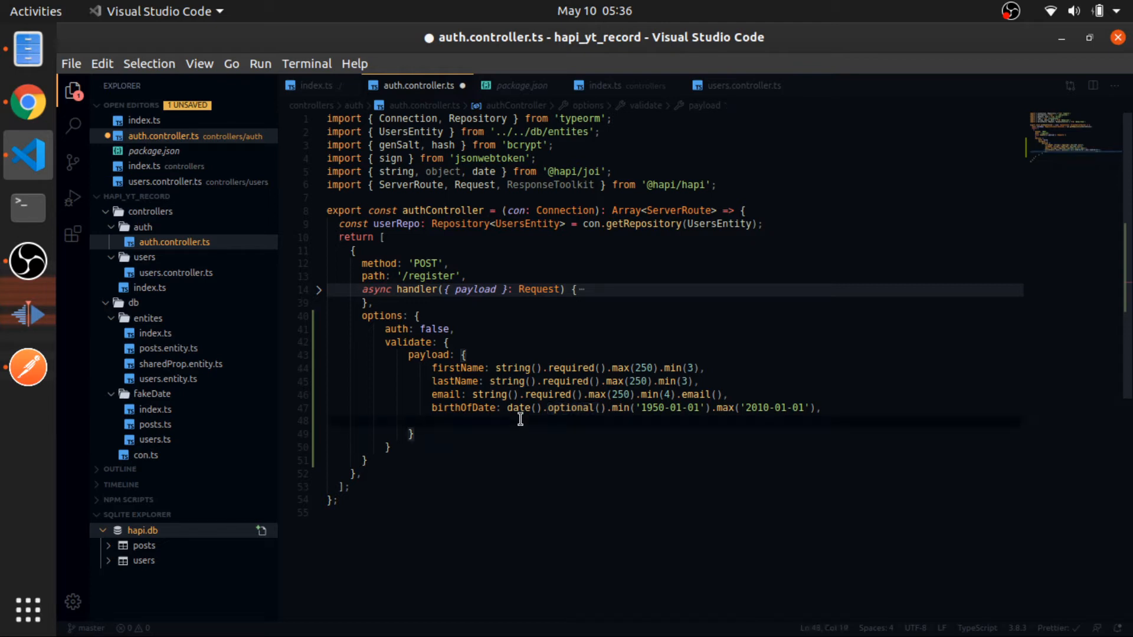
Step: Require password as a string of 5 to 15 characters, dropping the unfinished .regex() call
text(passwo)
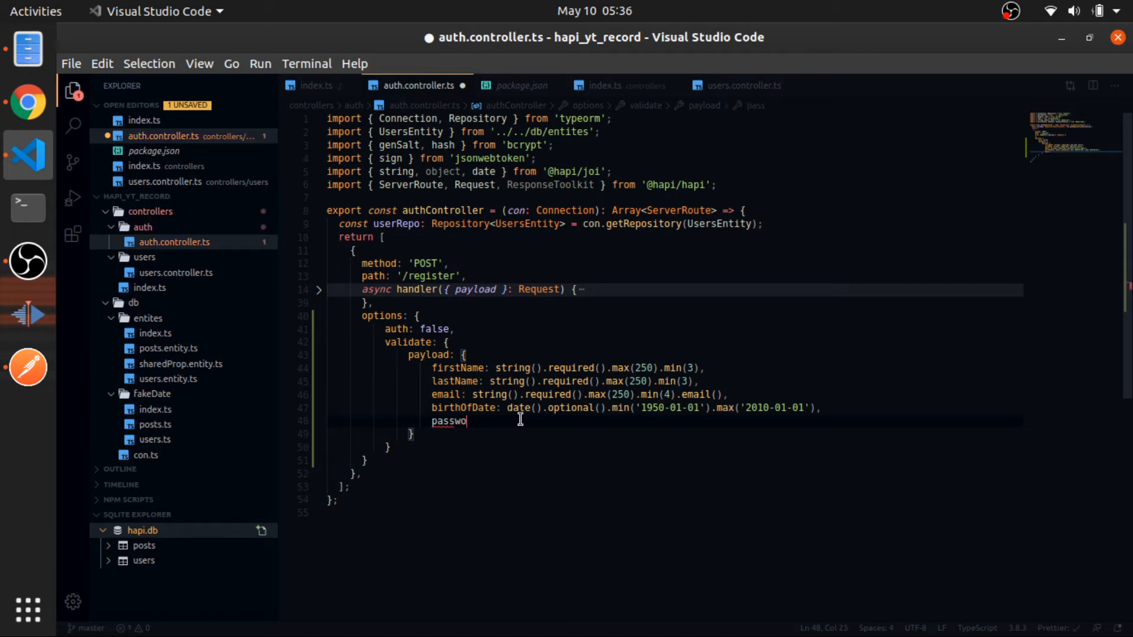
text(rd: s)
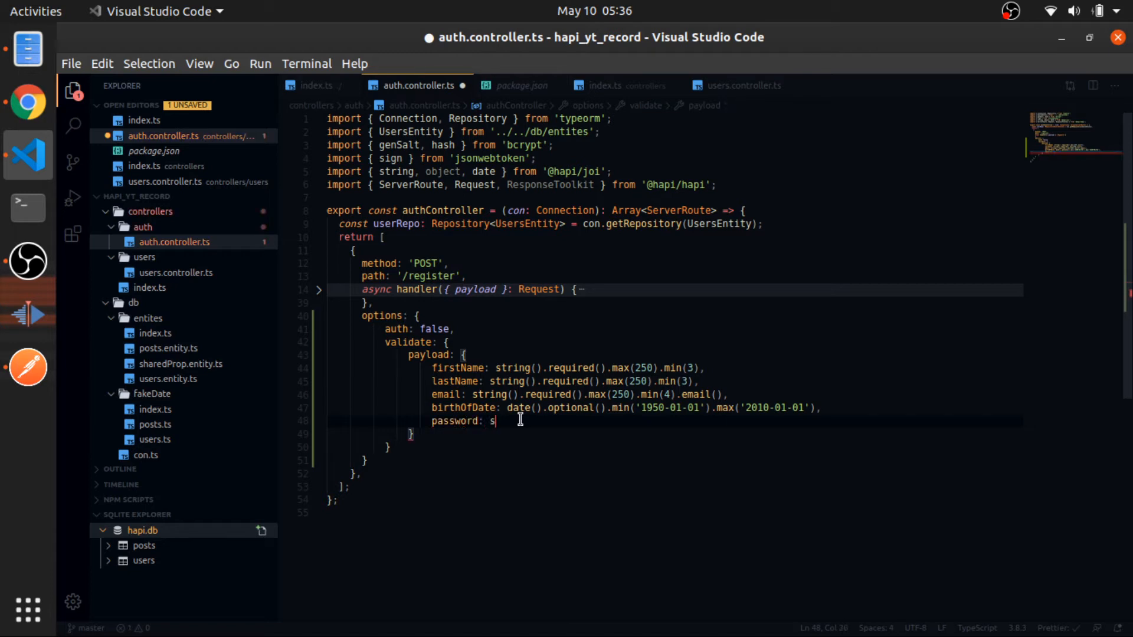
text(tring().re)
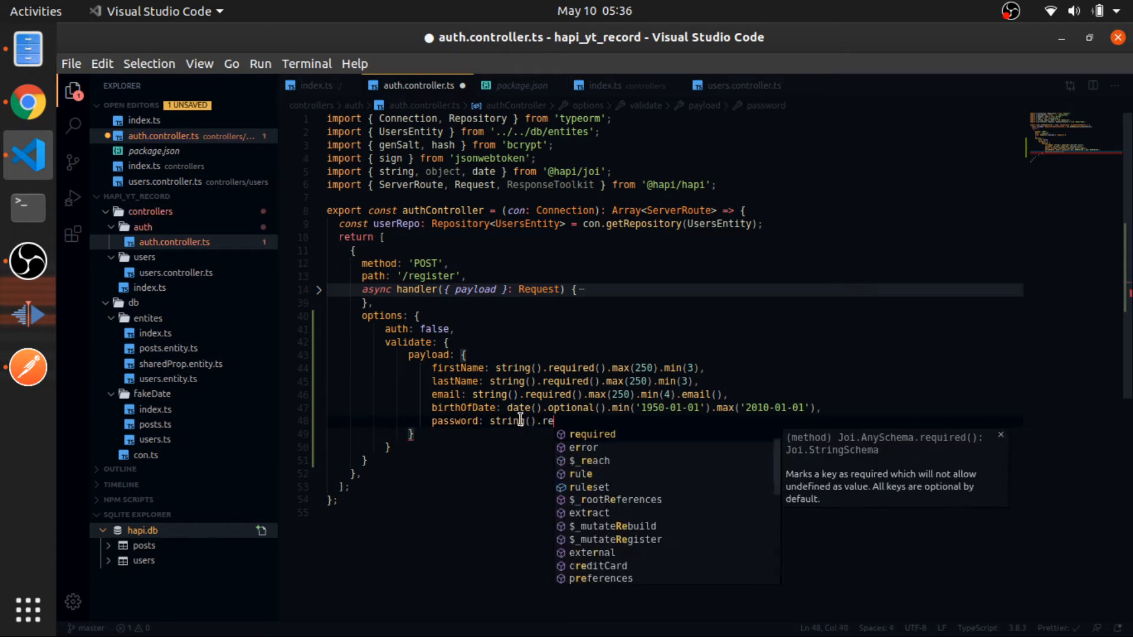
text(quired().min)
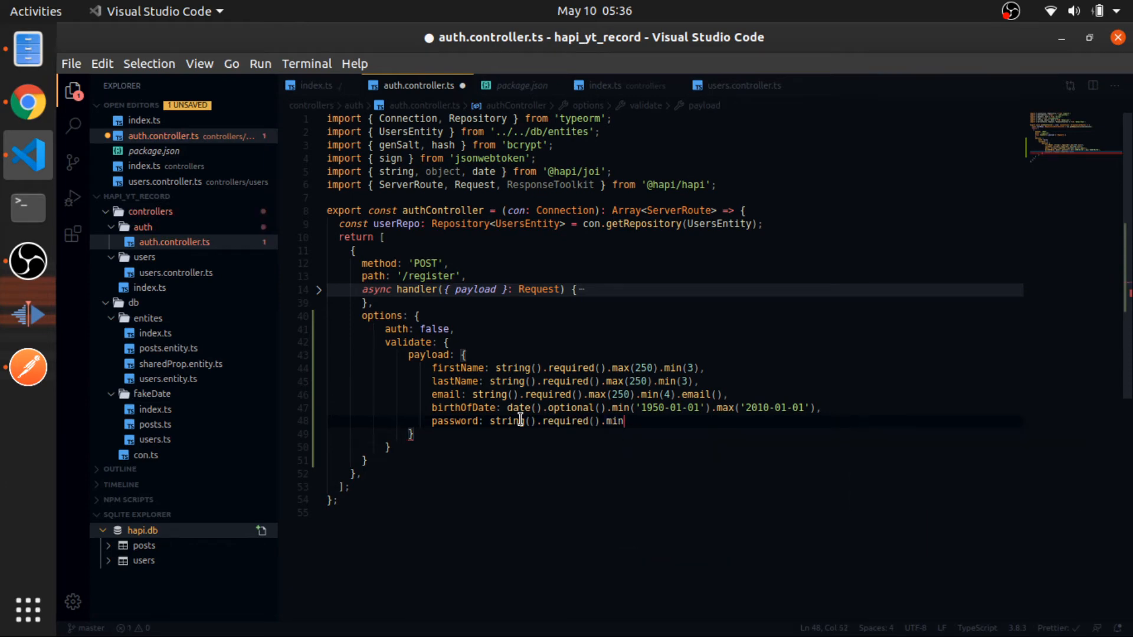
text((5),a)
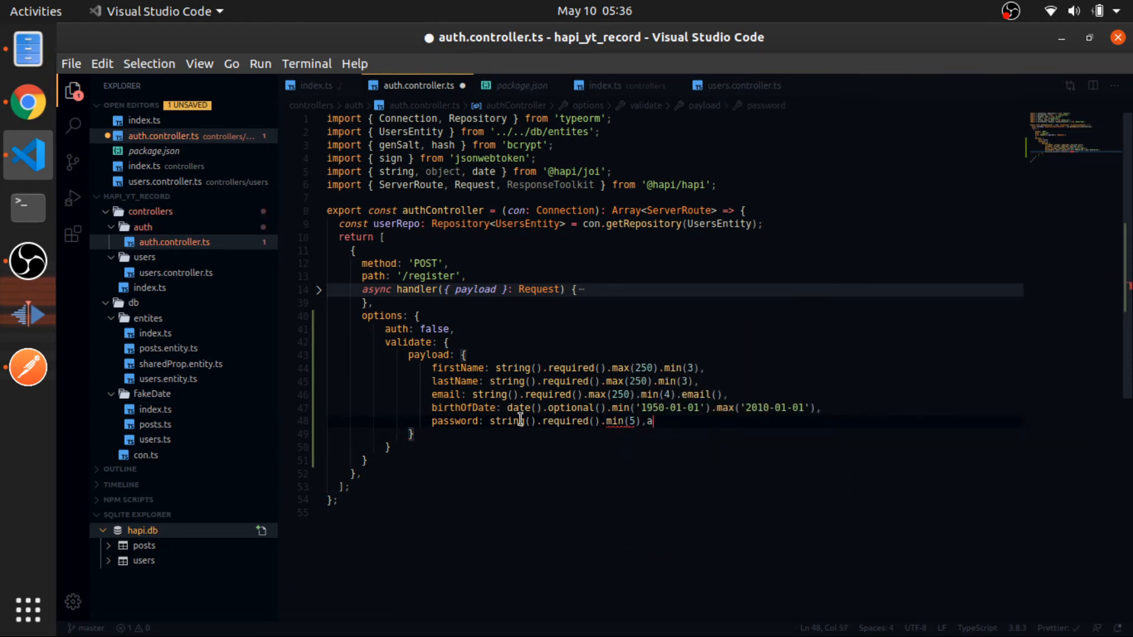
text(n)
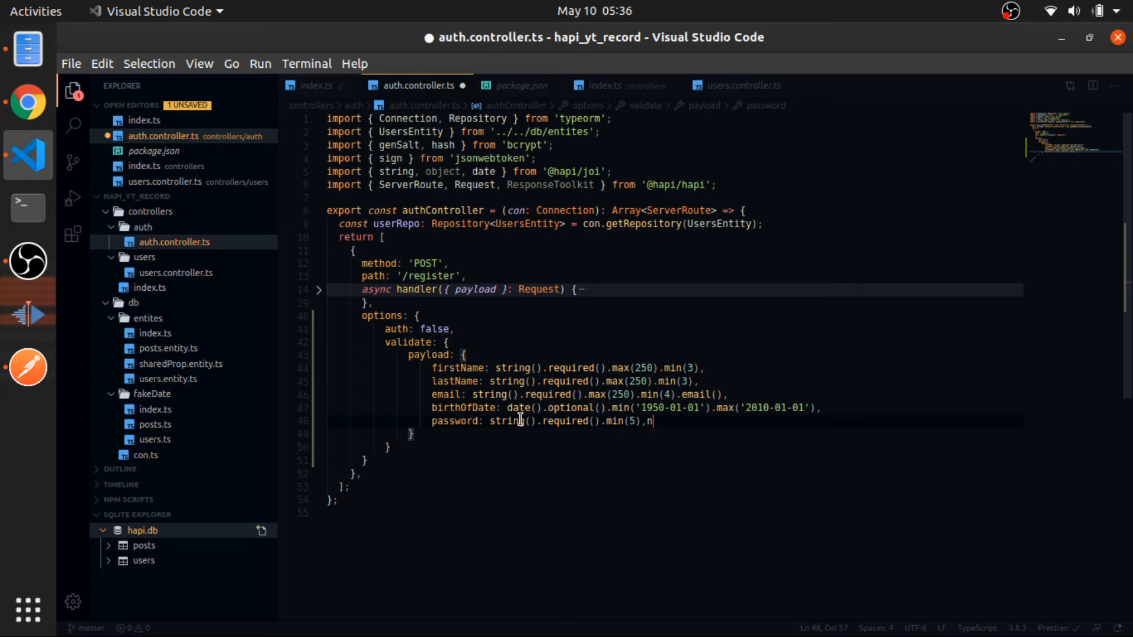
text(.max())
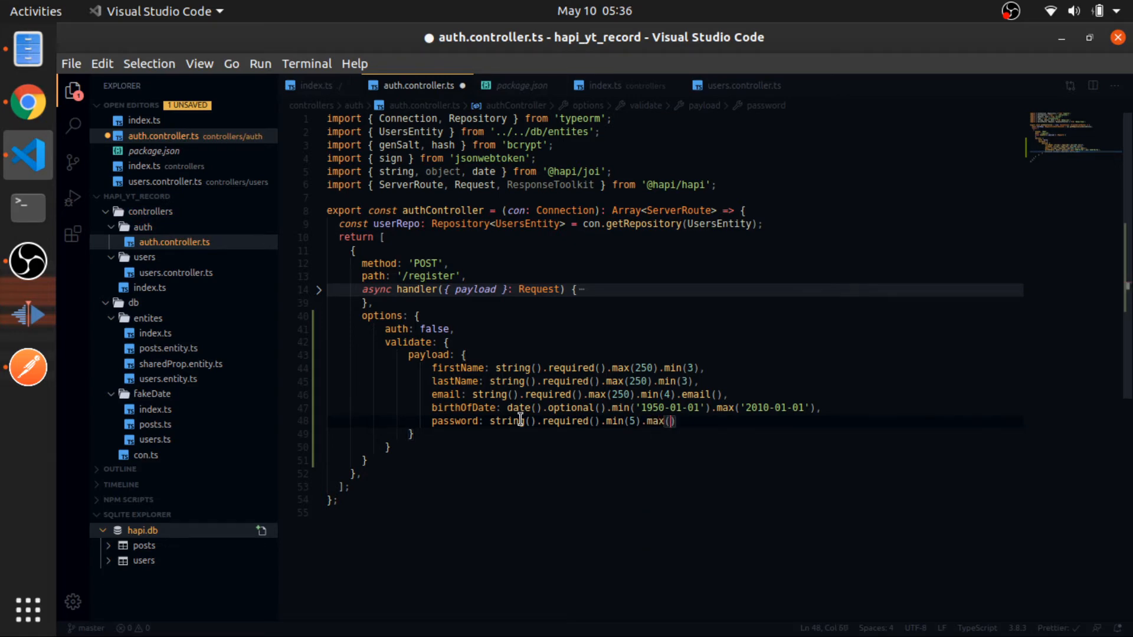
text(15)
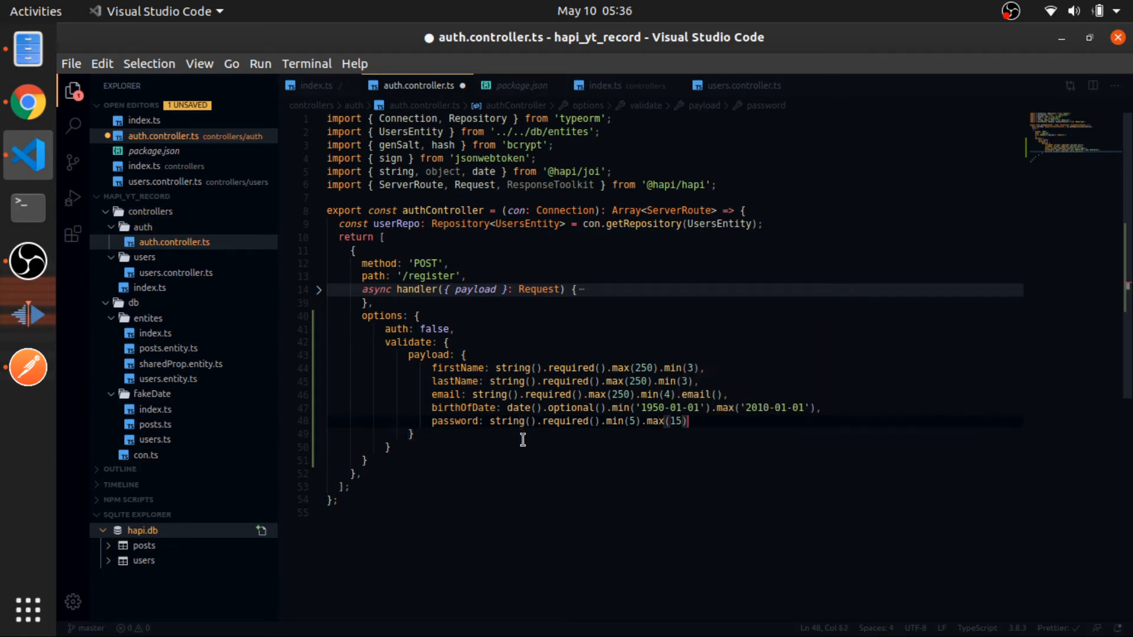
text(.regex)
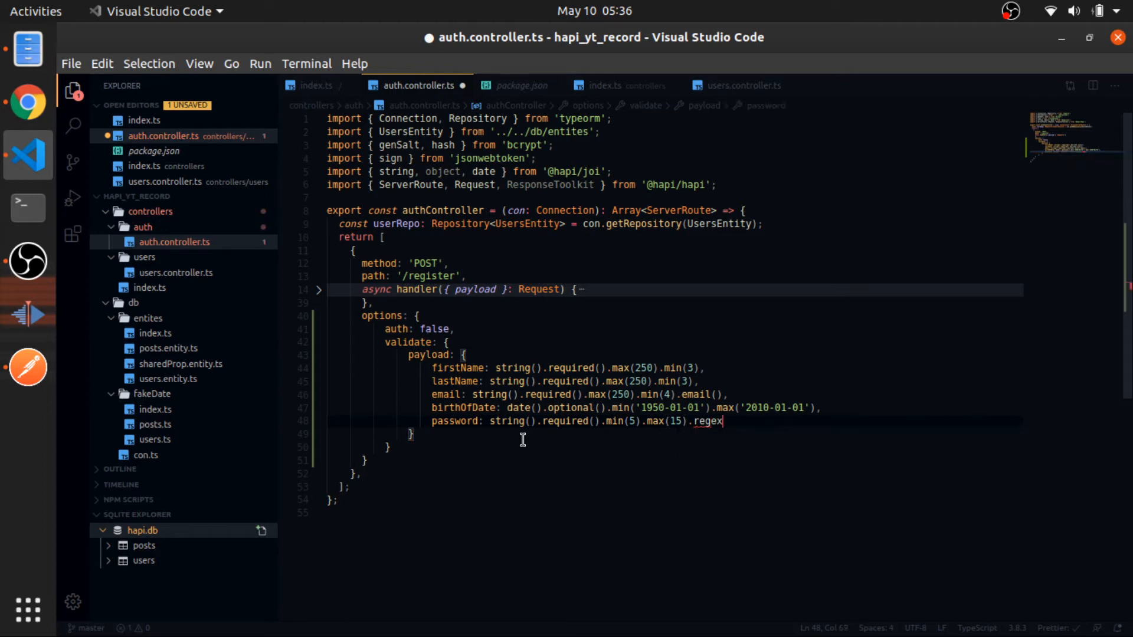
text(())
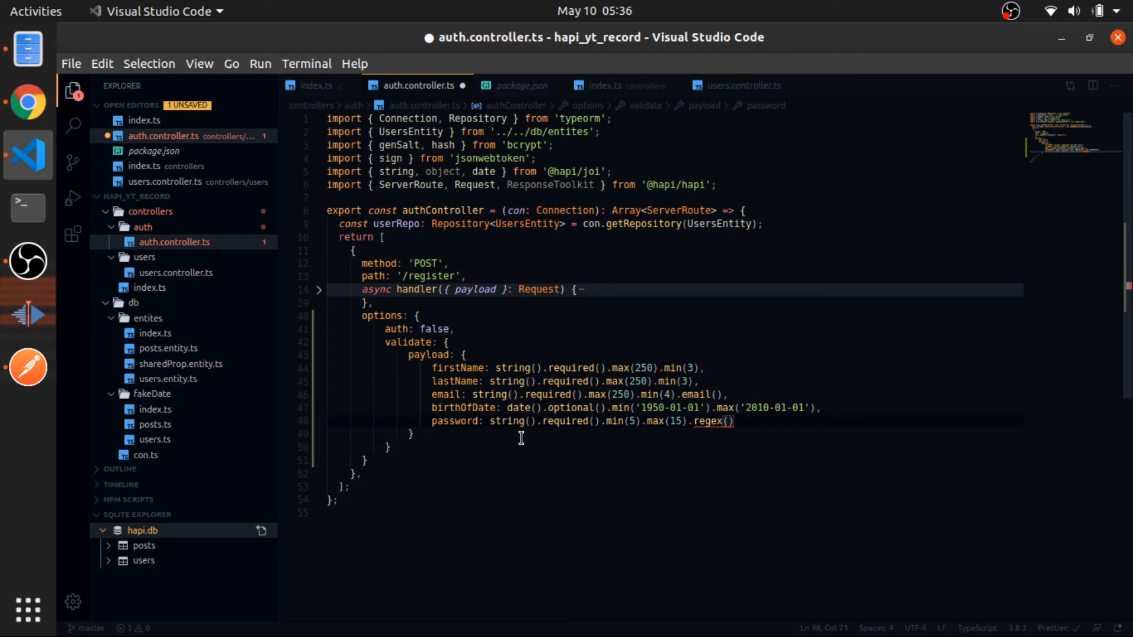
key(BackSpace)
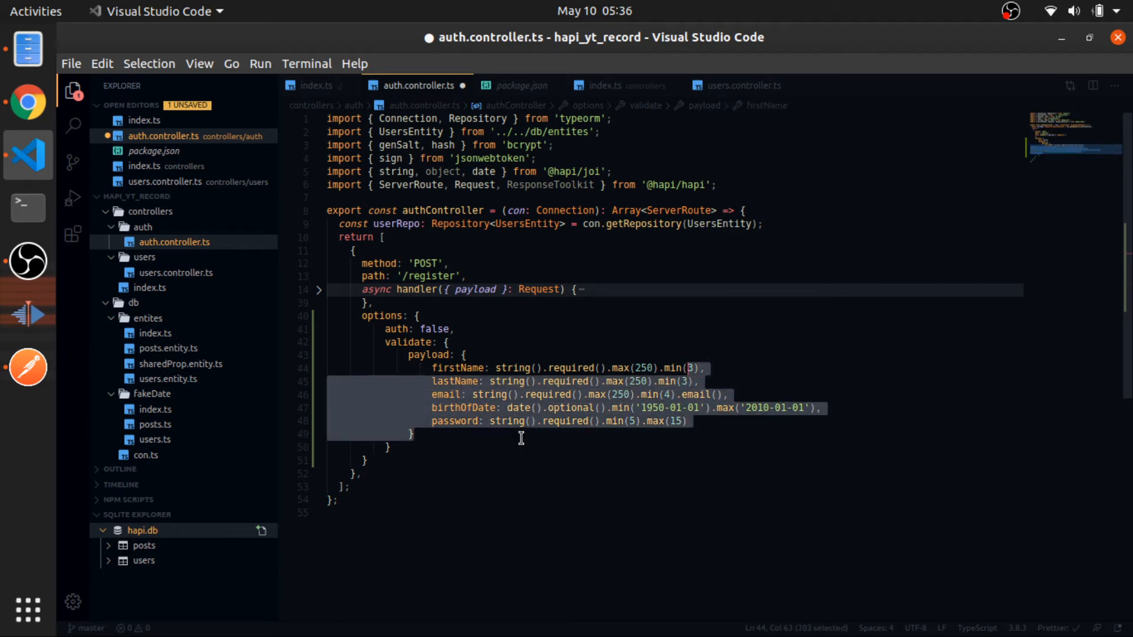
Step: Wrap the payload rules in object({...}), save the controller, and switch to Postman
text(object)
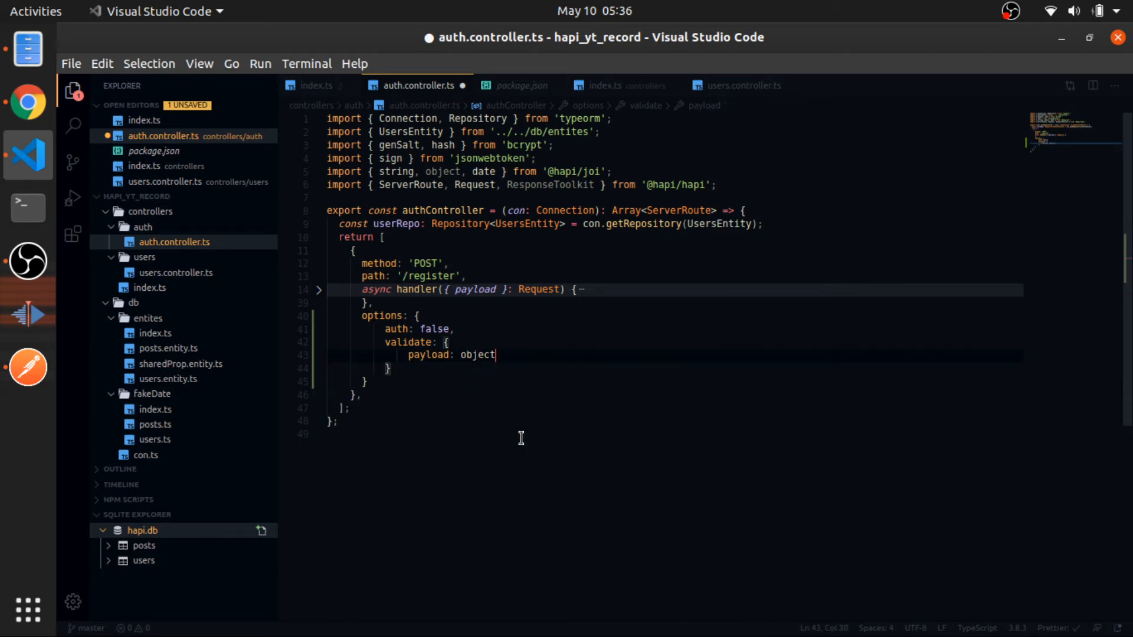
text(())
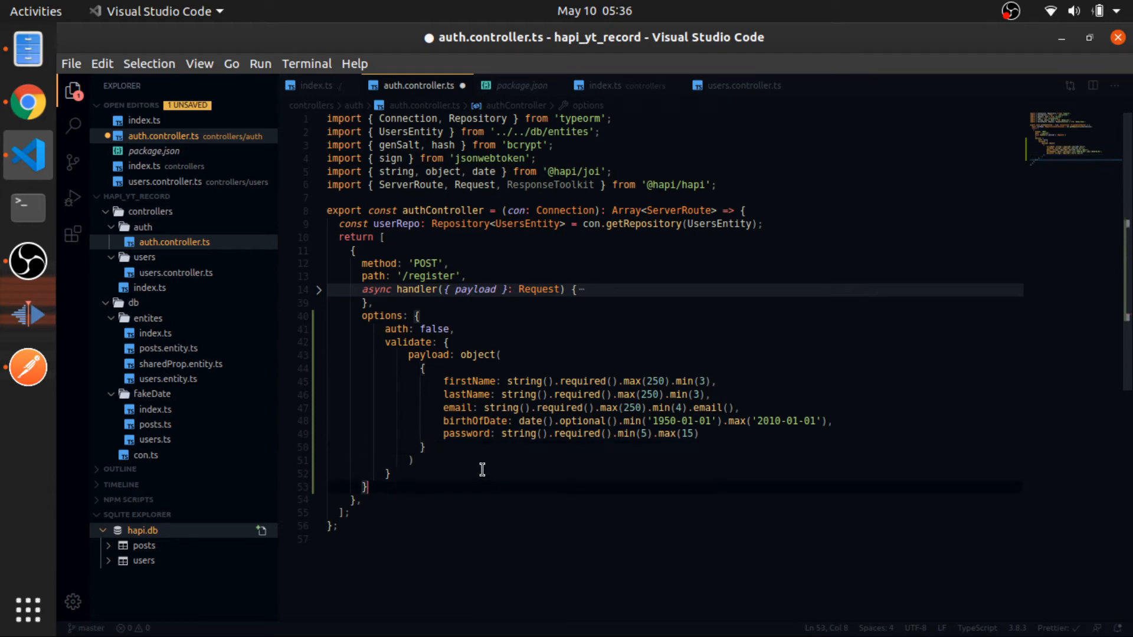
key(ctrl+s)
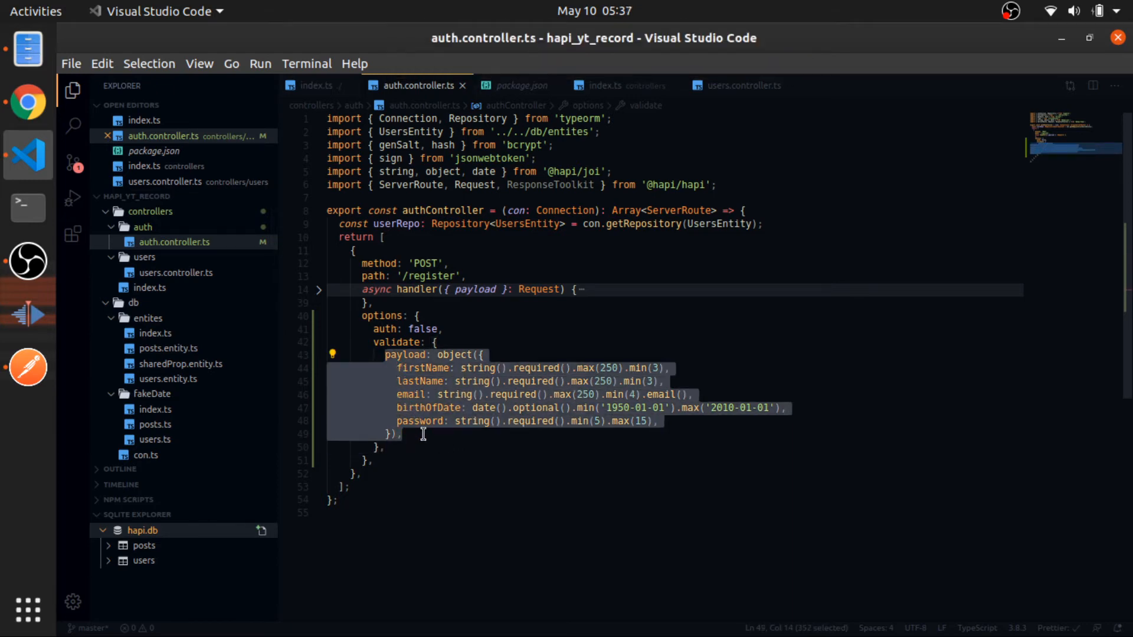
click(504, 421)
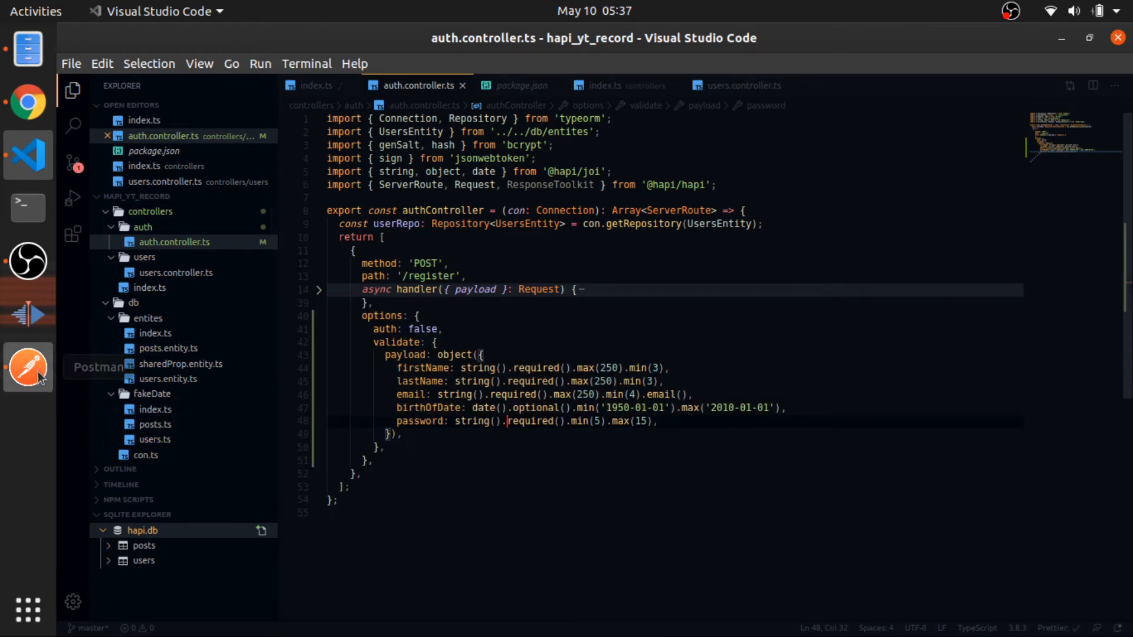
click(28, 367)
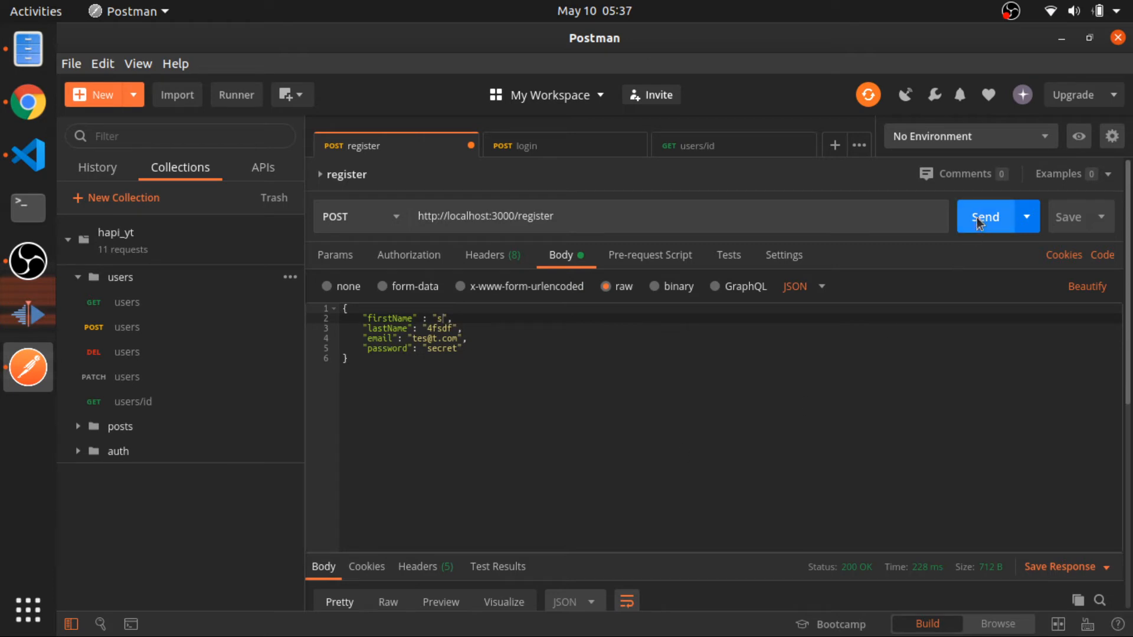
Step: Send the register request, get 400 'Invalid request payload input', and return to the editor
click(985, 217)
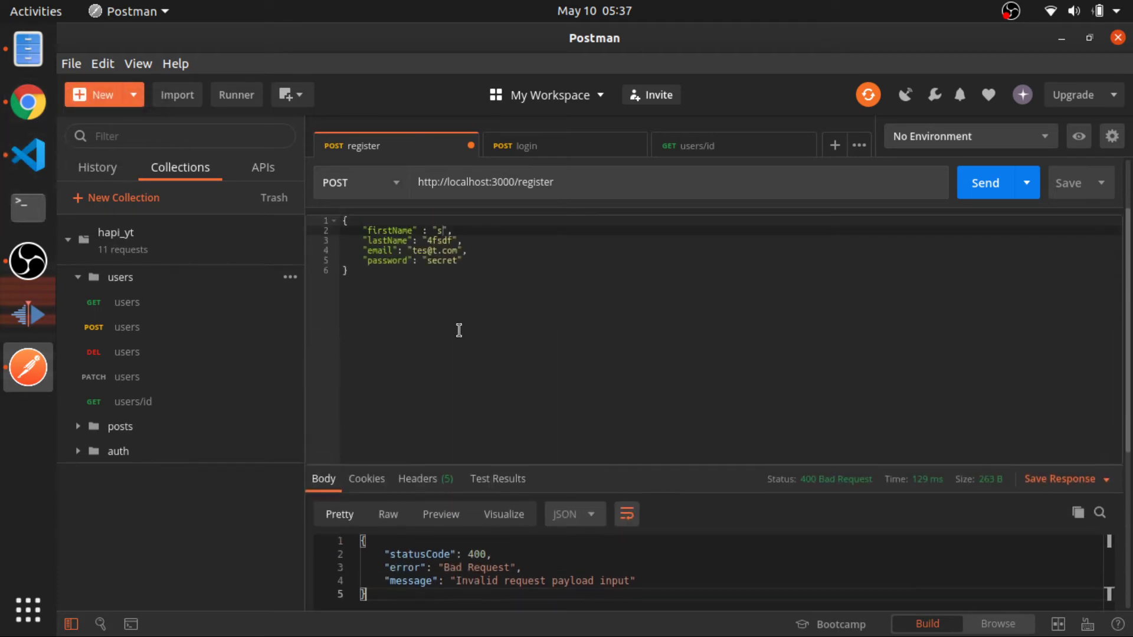
mouse_move(443, 321)
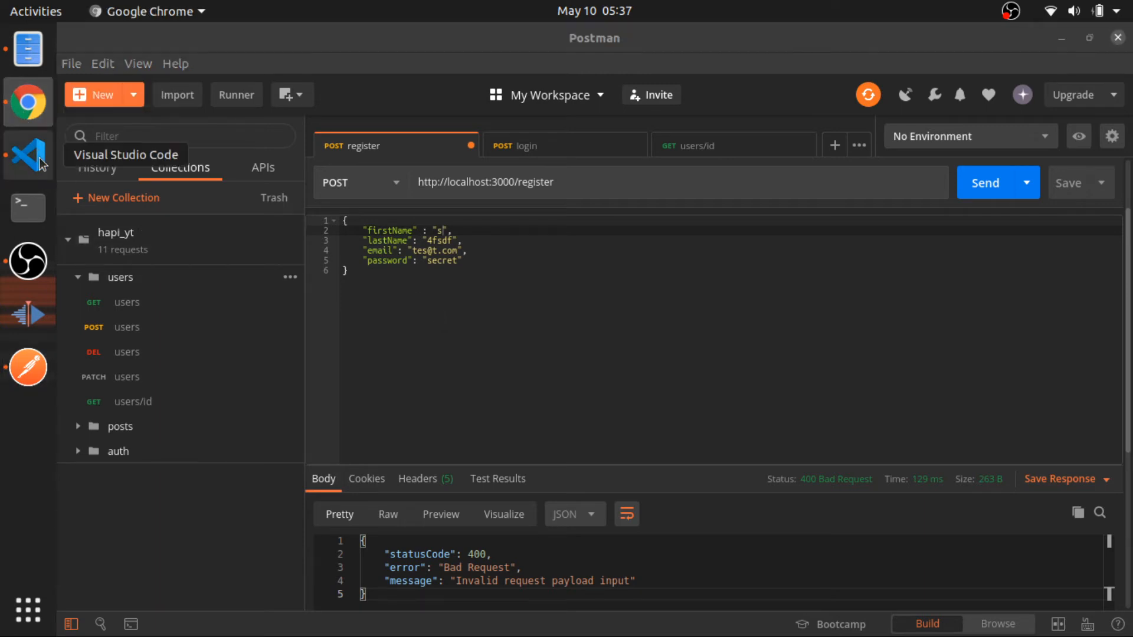
click(27, 156)
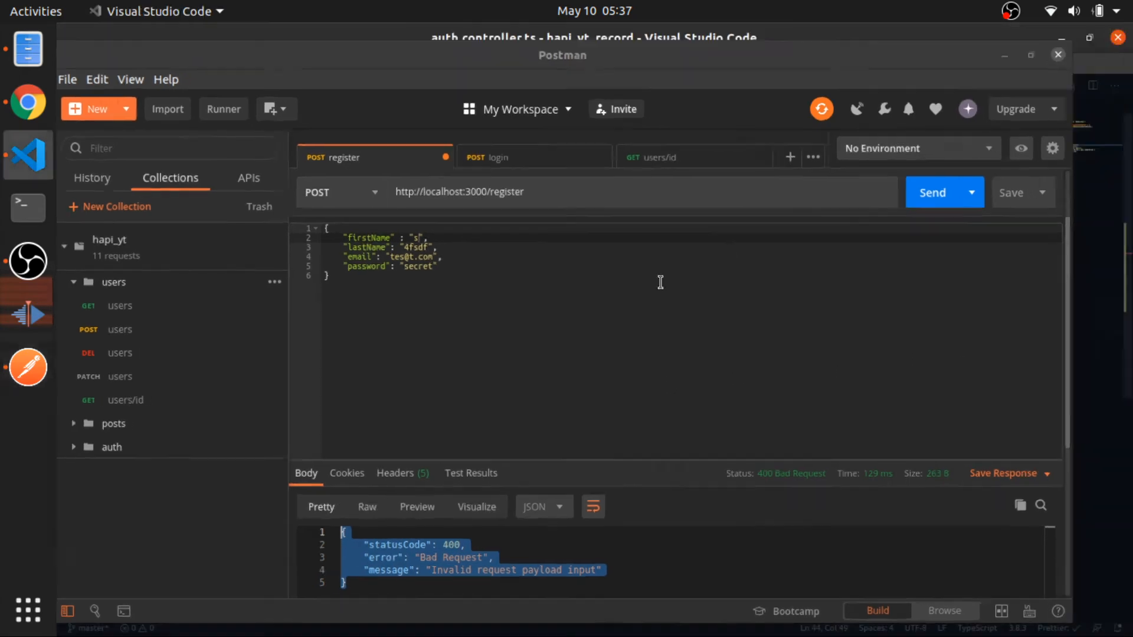
click(27, 153)
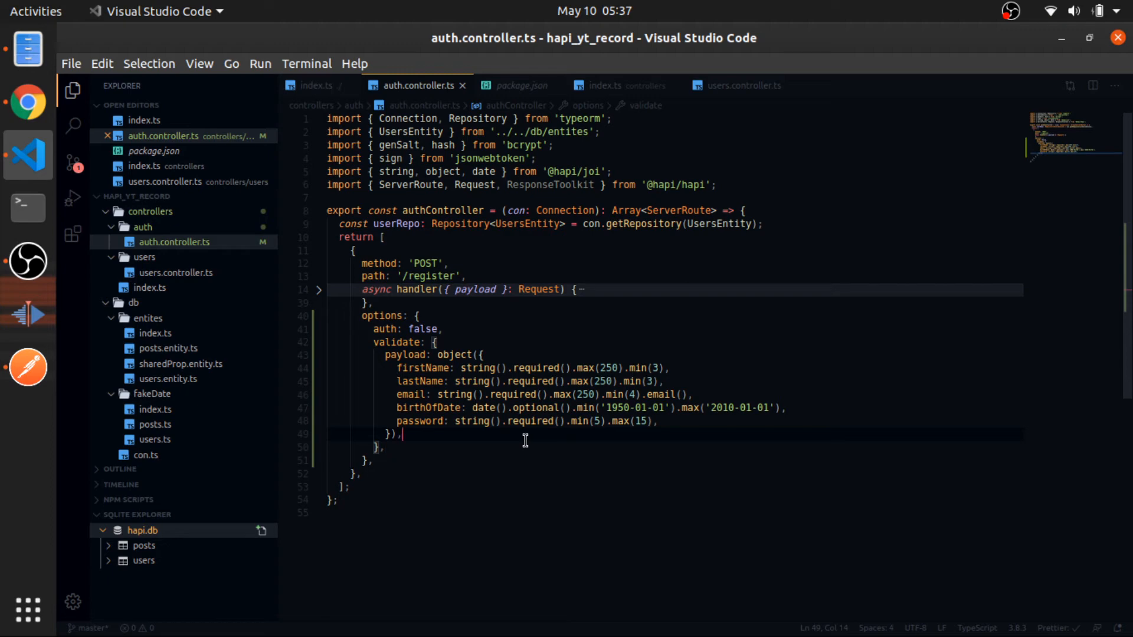
Step: Add failAction(request: Request, h: ResponseToolkit, err: Error) that throws err, save, and go to Postman
text(failAction()
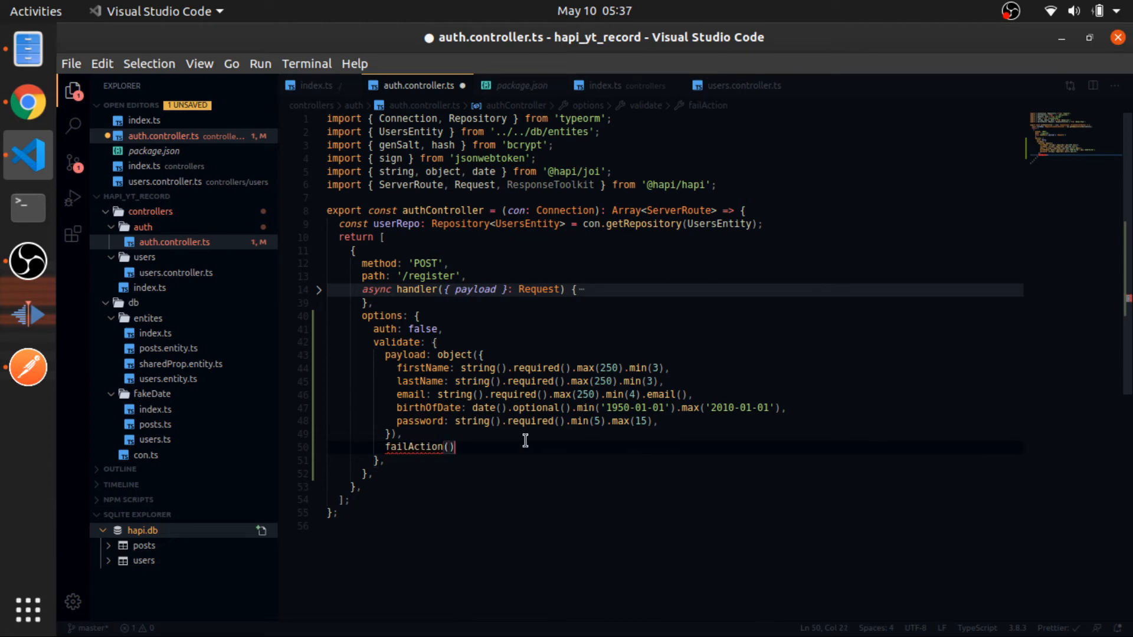
text({)
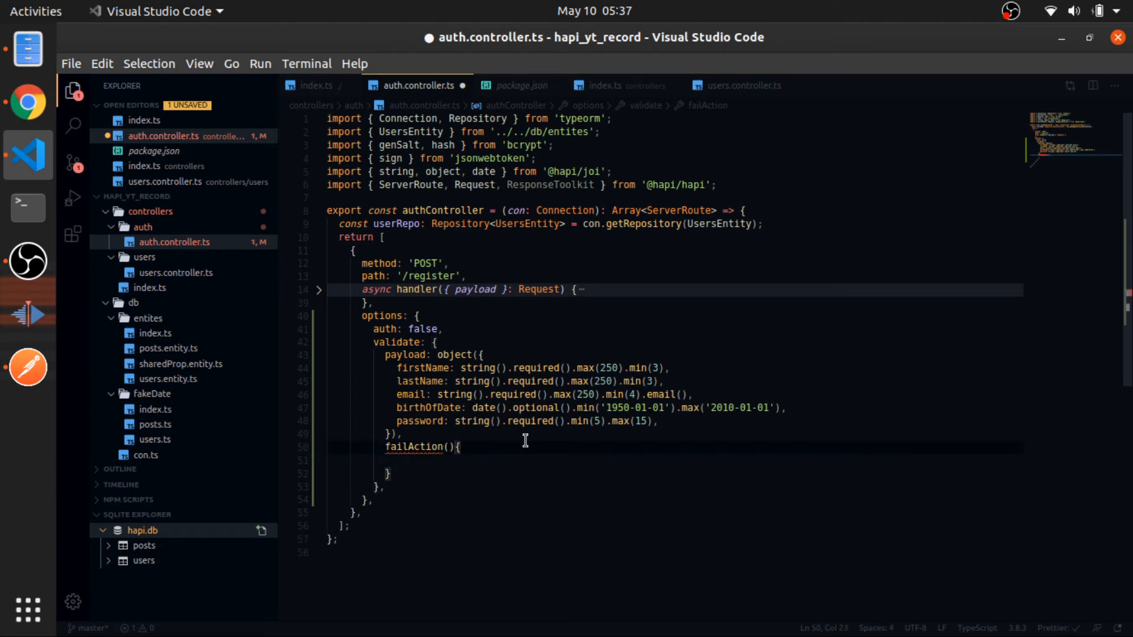
text(throw)
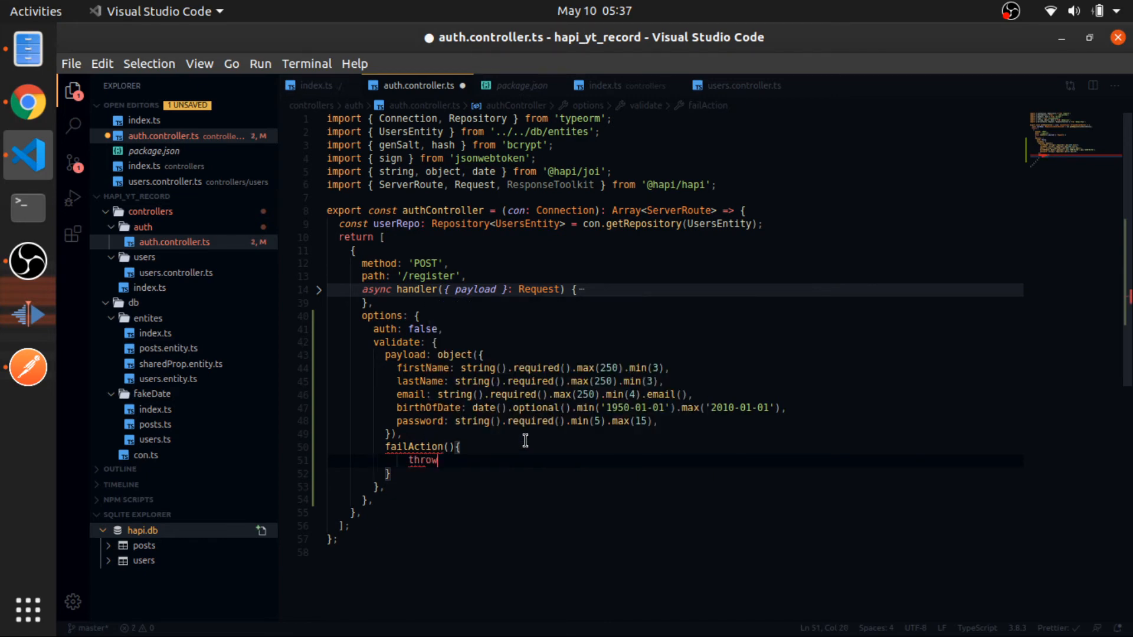
text(err;)
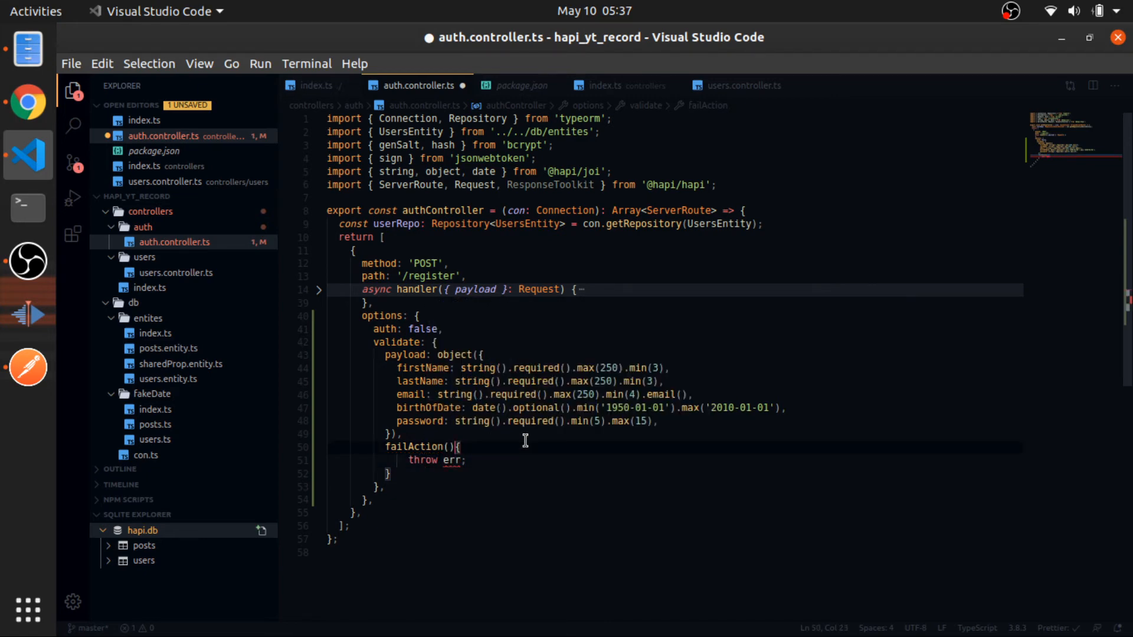
text(request: Request,)
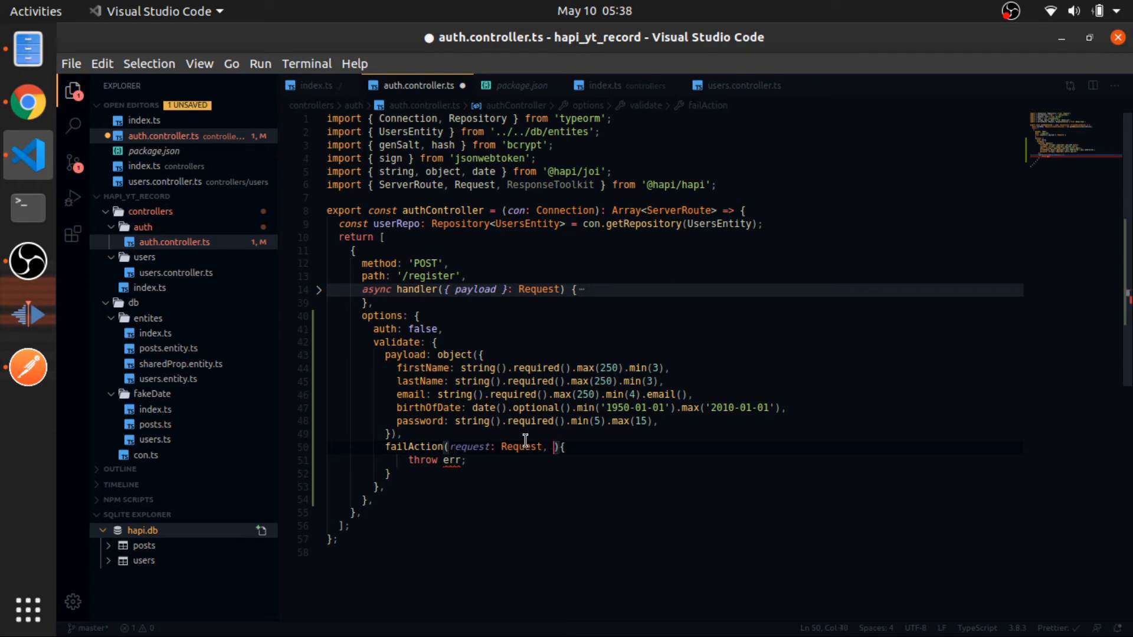
text(h: ResponseToolkit, e)
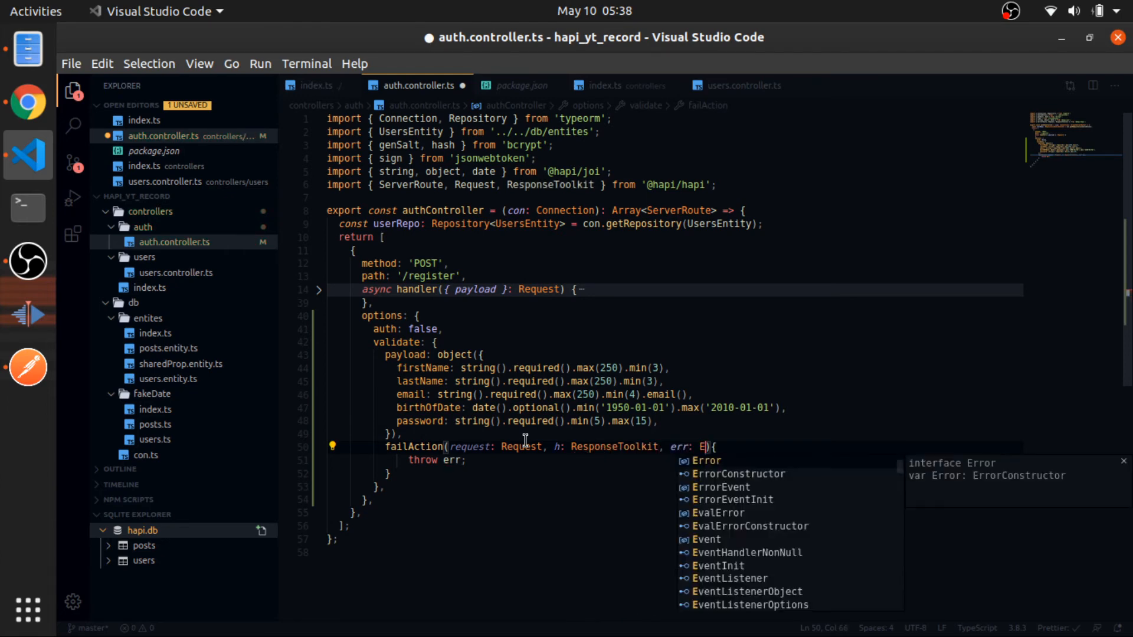
text(rror)
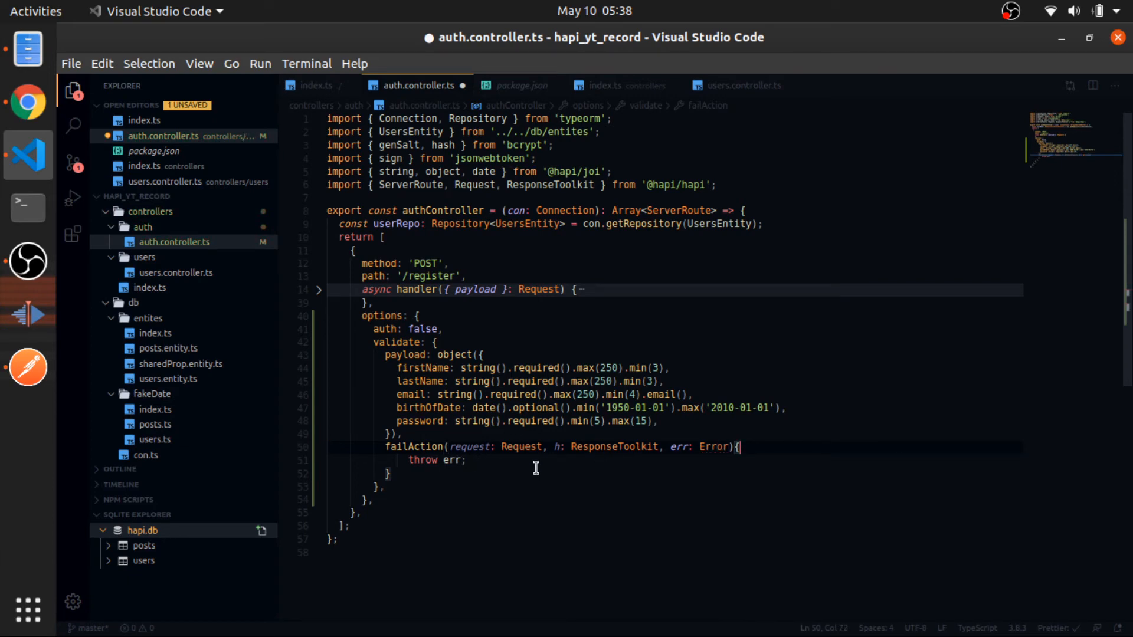
click(466, 459)
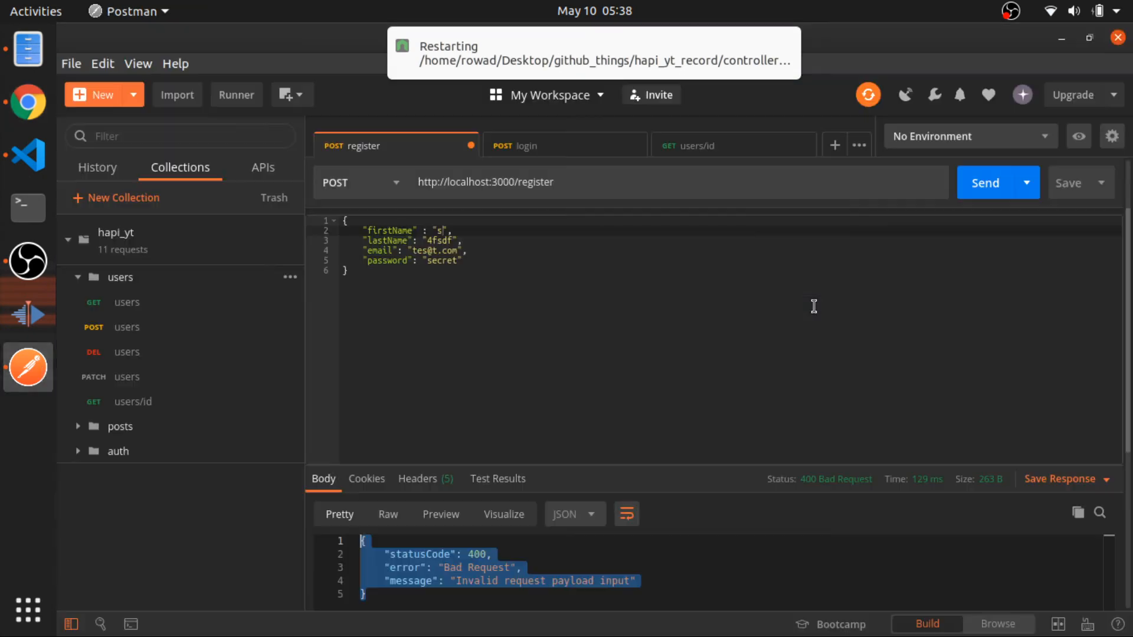
Step: Resend the register request and read the 400 error naming firstName's minimum length of 3
click(985, 181)
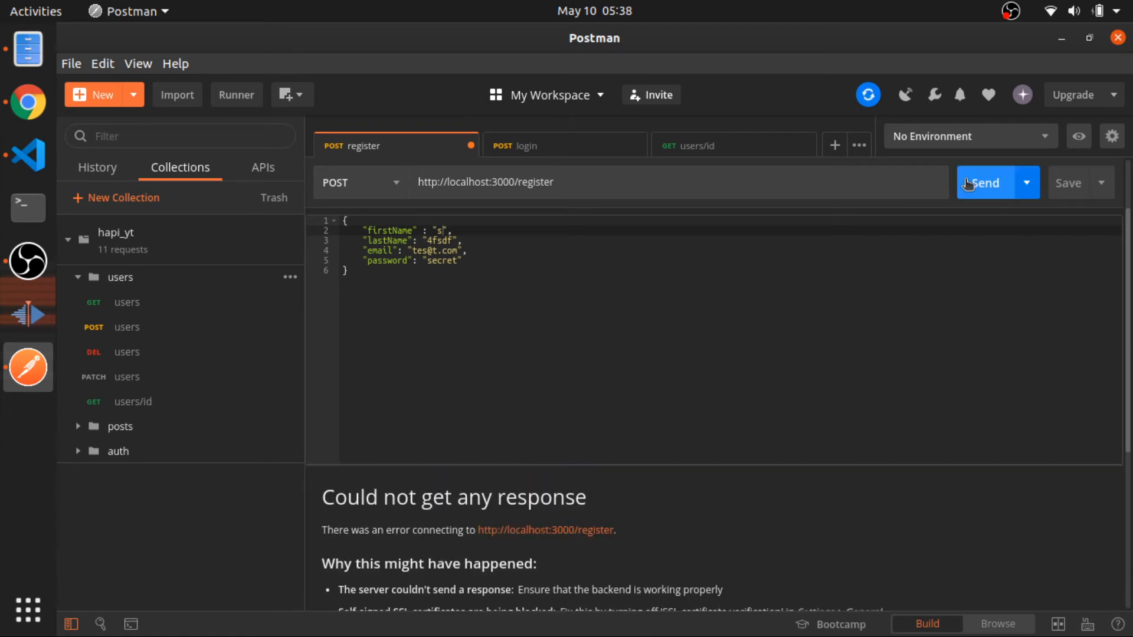
click(984, 182)
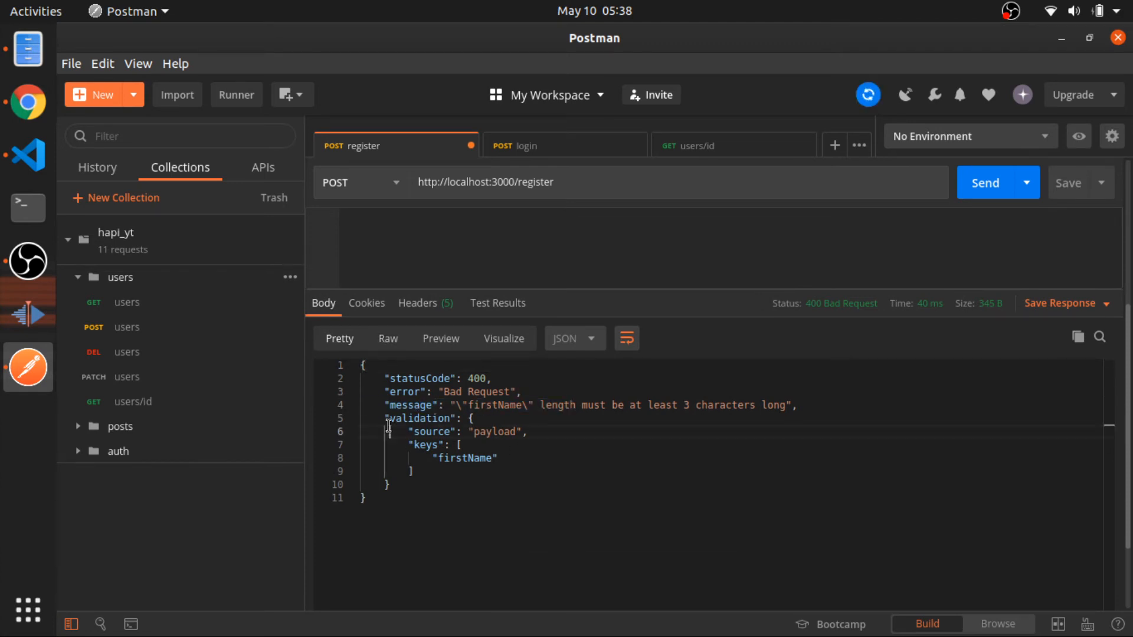
drag(410, 444, 445, 472)
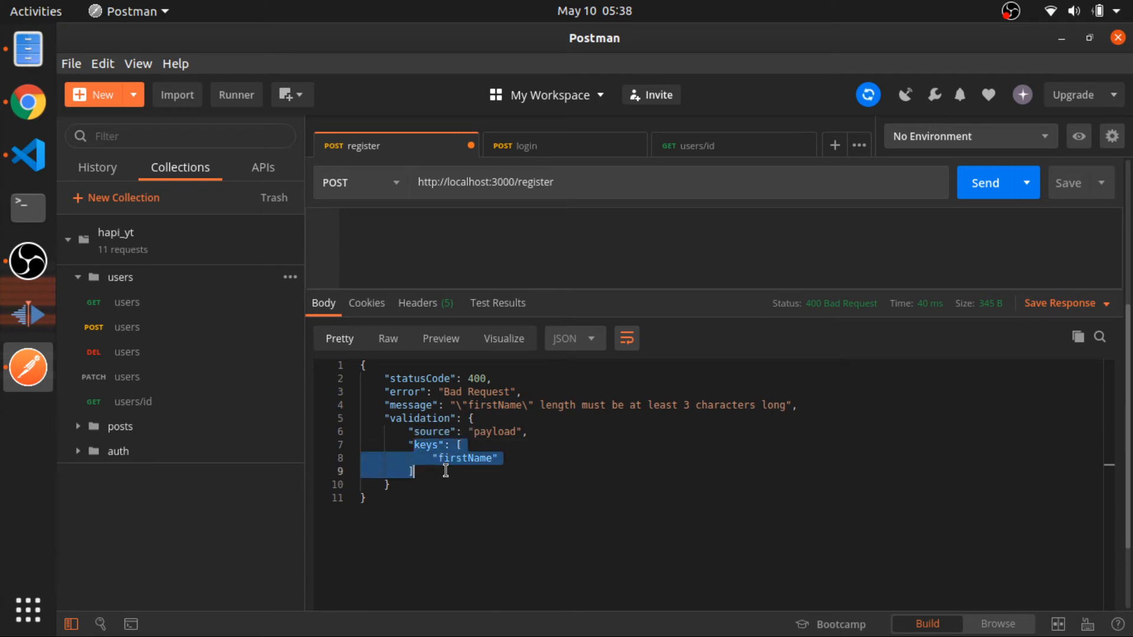
double_click(465, 458)
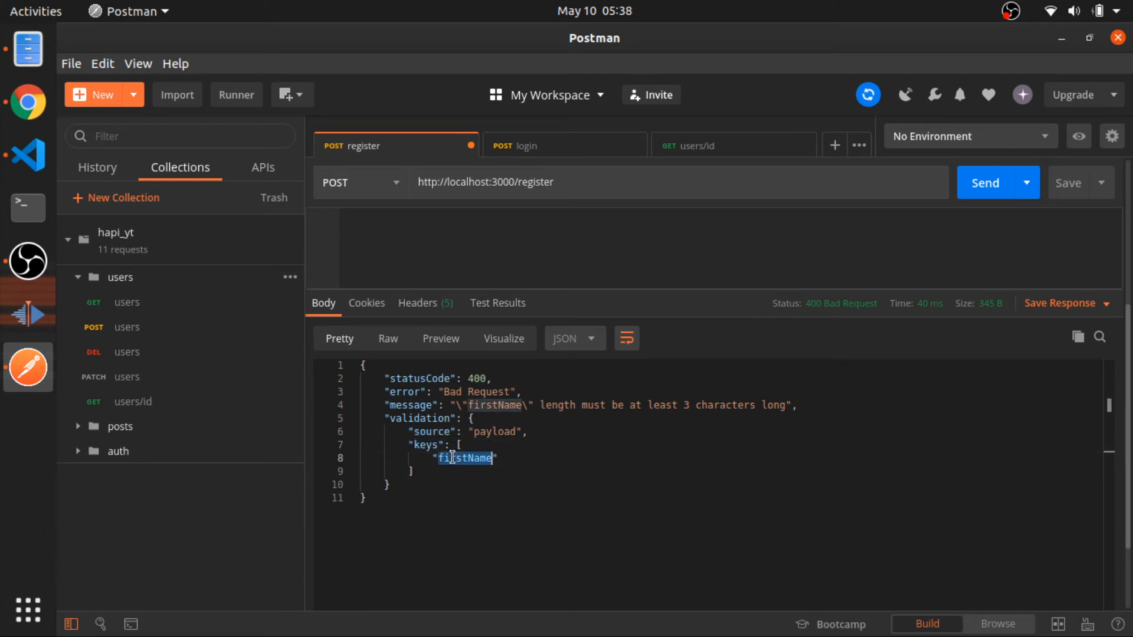
double_click(465, 458)
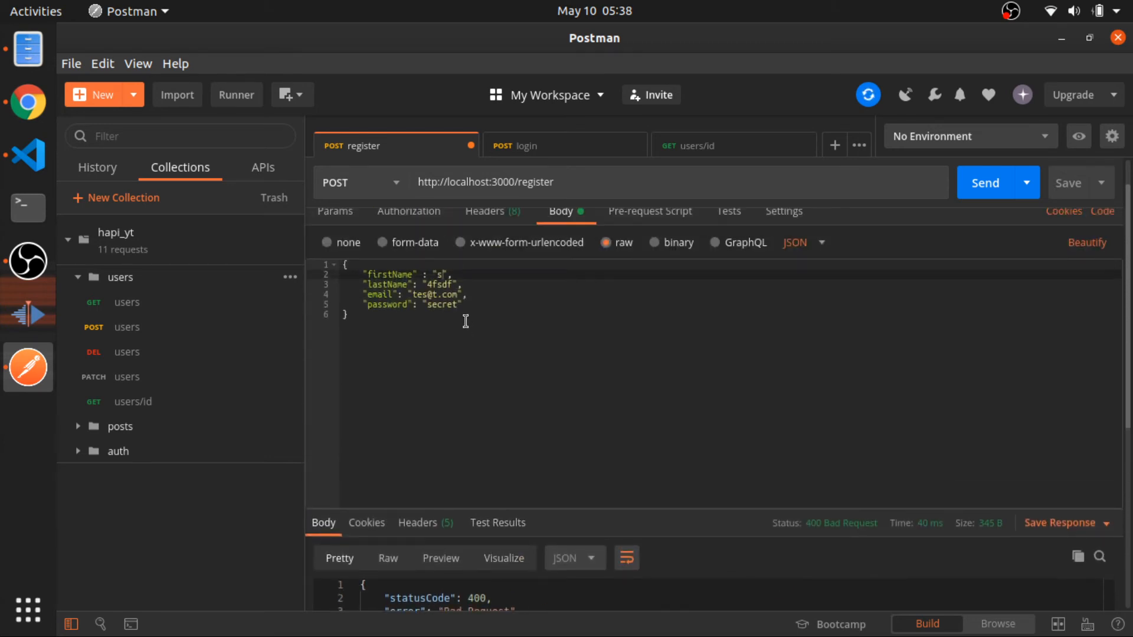
Step: Resend the invalid request, note only the firstName error is reported, and return to the code
double_click(439, 283)
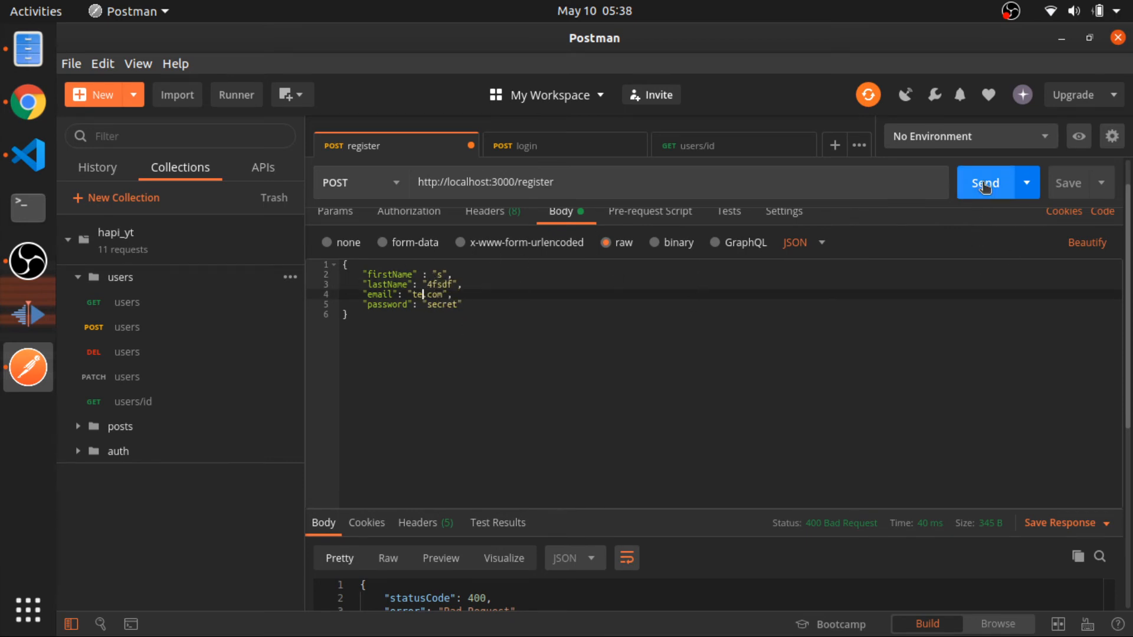
click(984, 182)
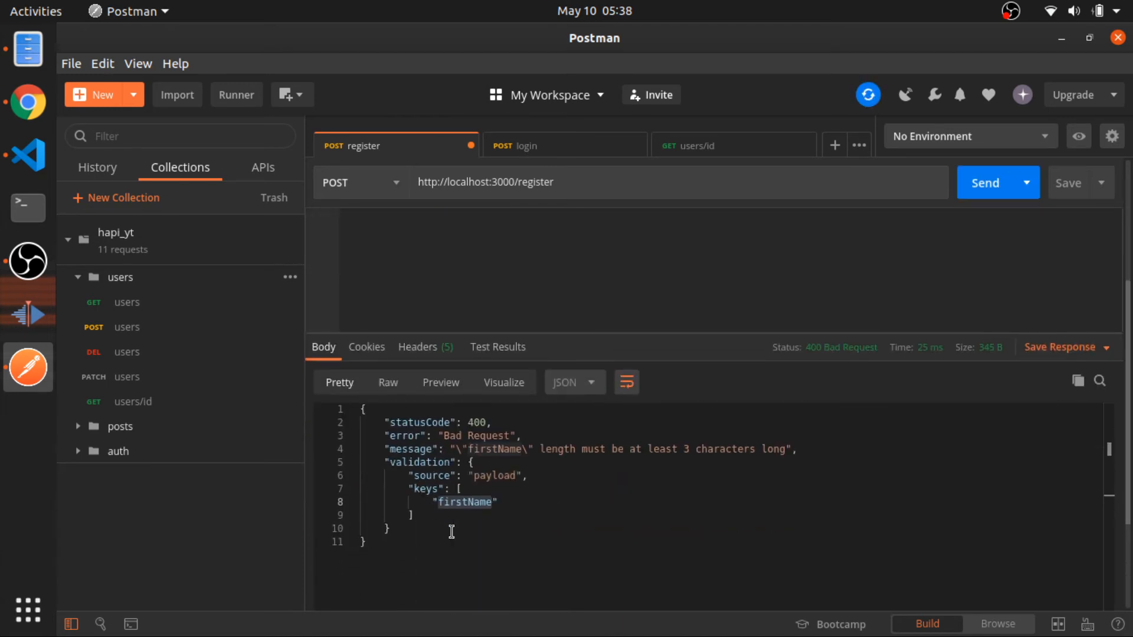
click(984, 181)
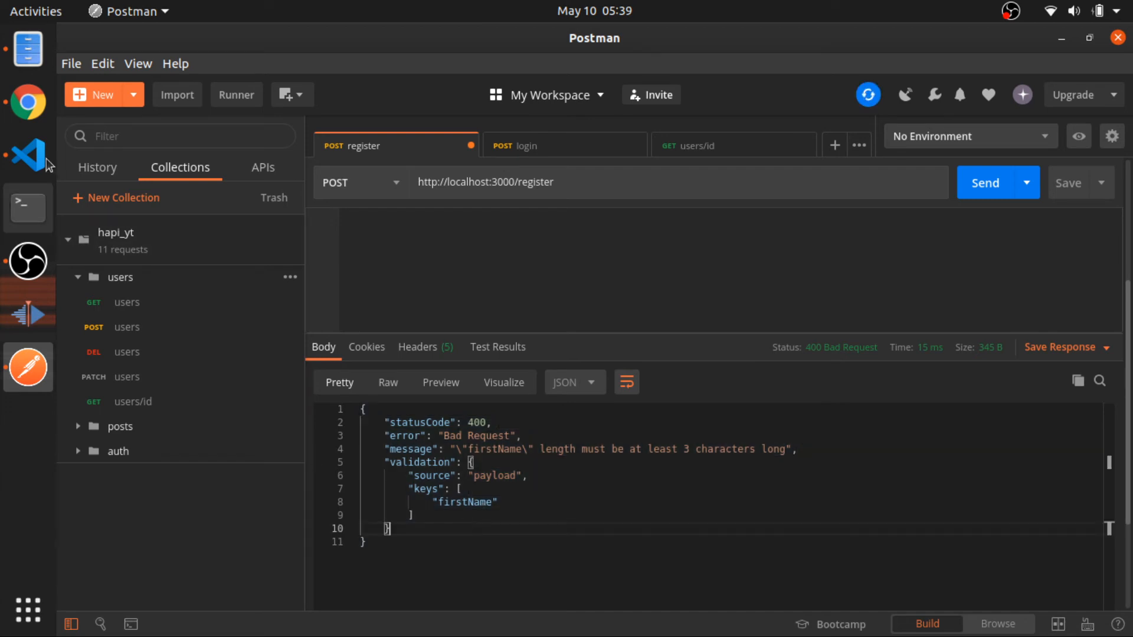
click(23, 158)
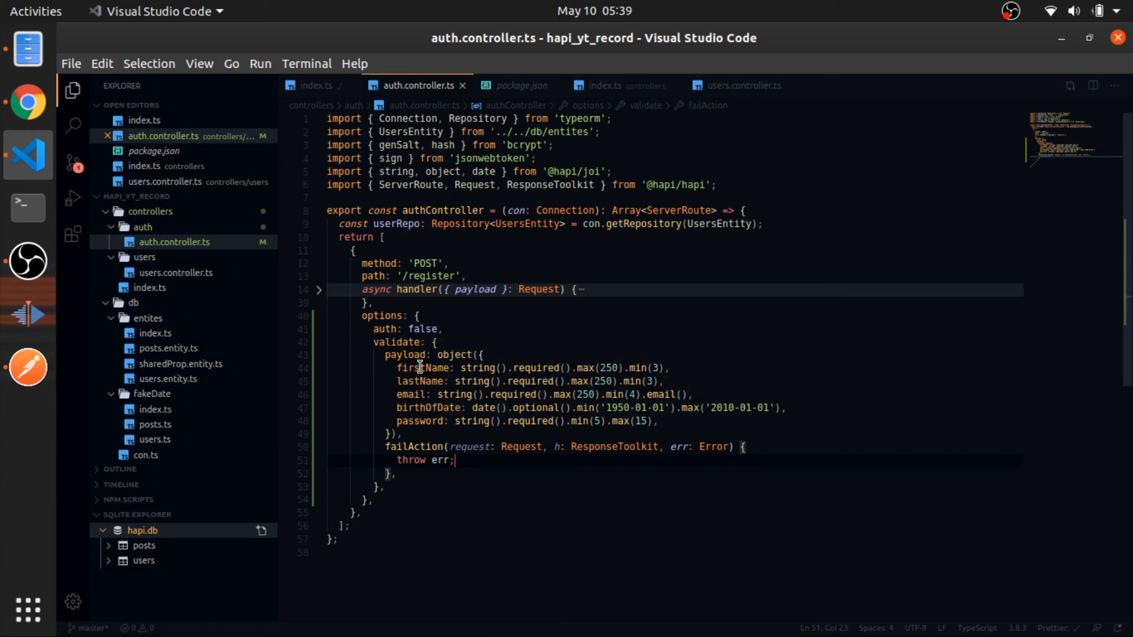
mouse_move(417, 446)
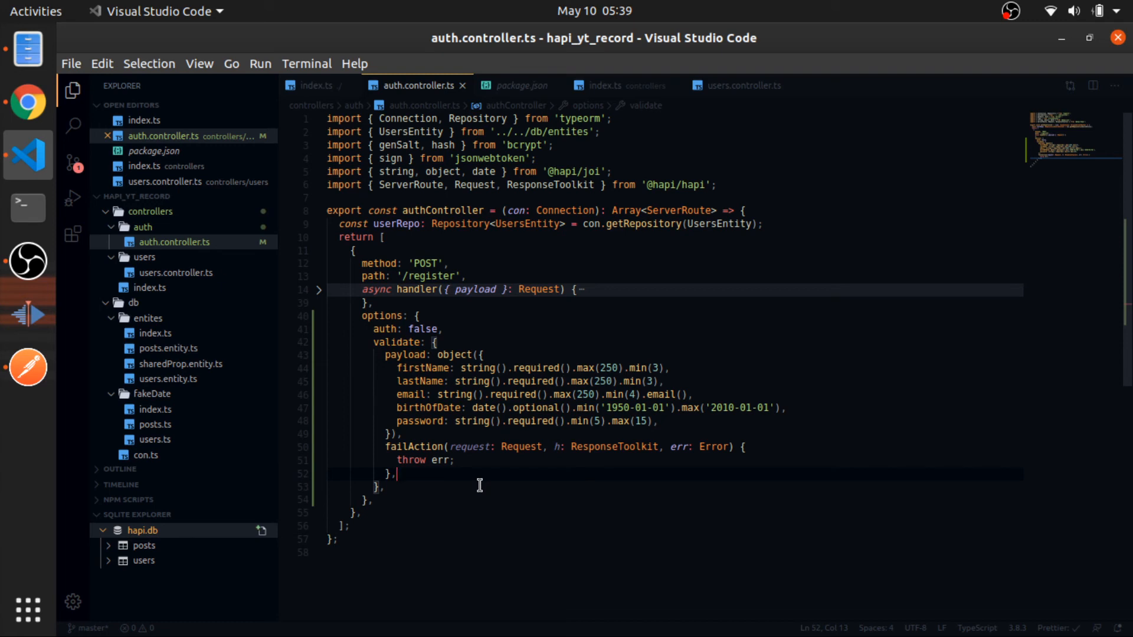
Step: Add options: { abortEarly: false } to the register route's validate config
text(options: {)
text(abortEarly: true)
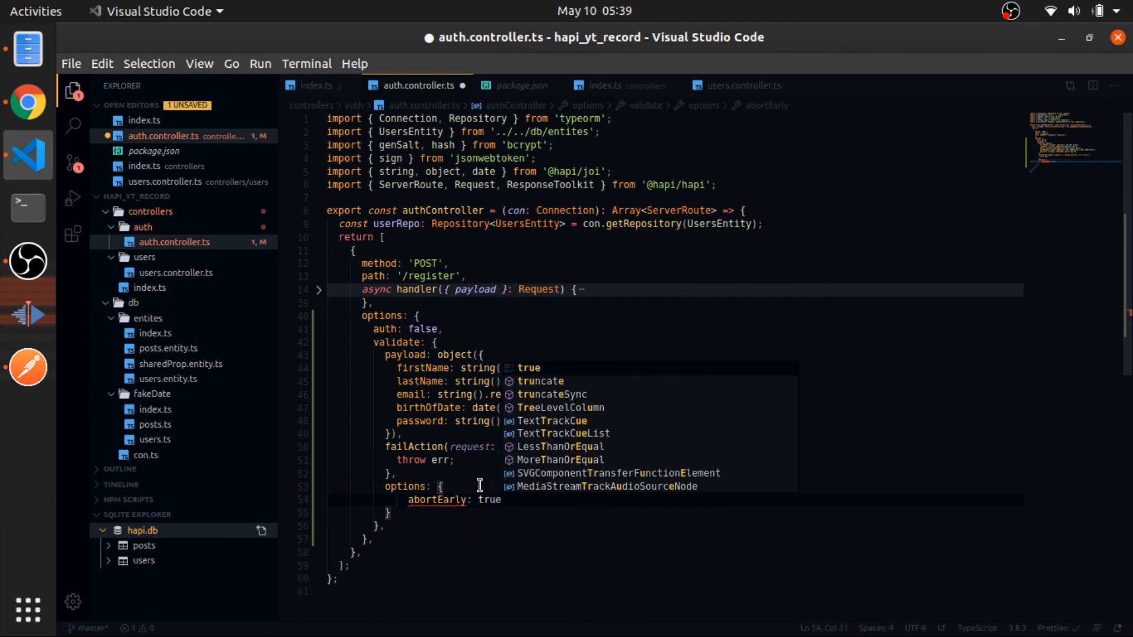
text(fal)
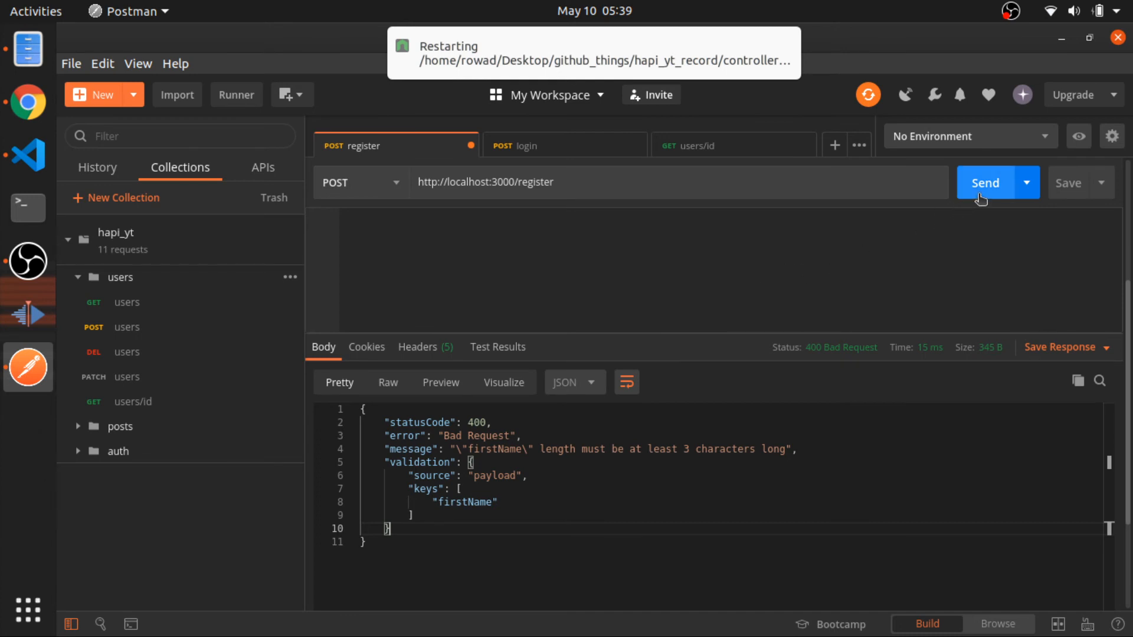
Step: Resend the register request and get a 400 listing both firstName and email errors
click(984, 182)
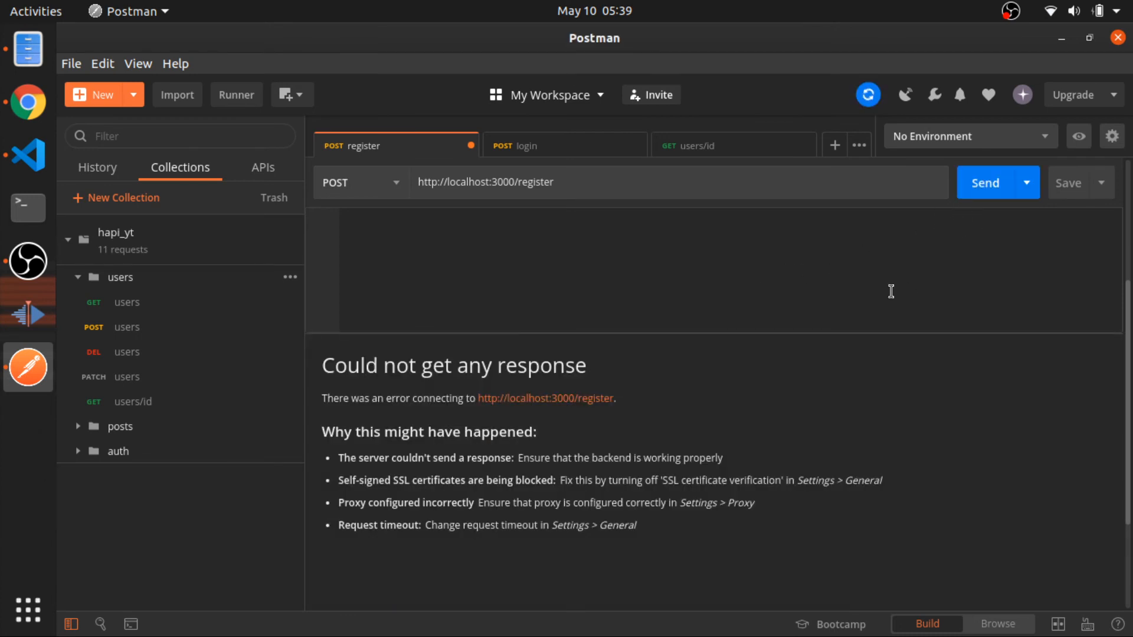
click(985, 182)
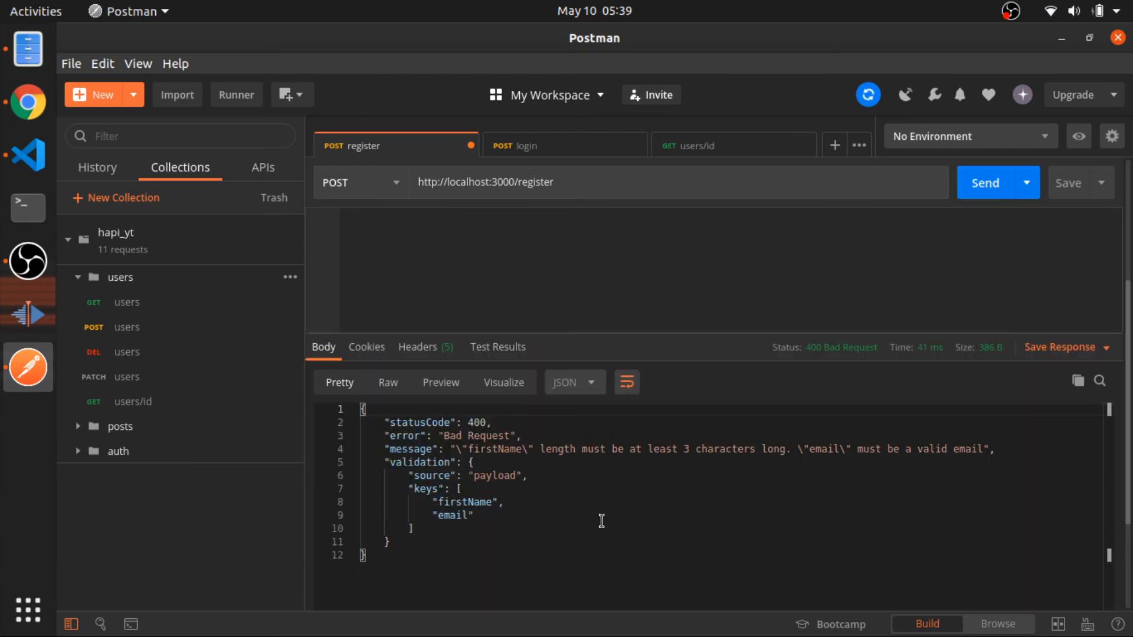
double_click(466, 502)
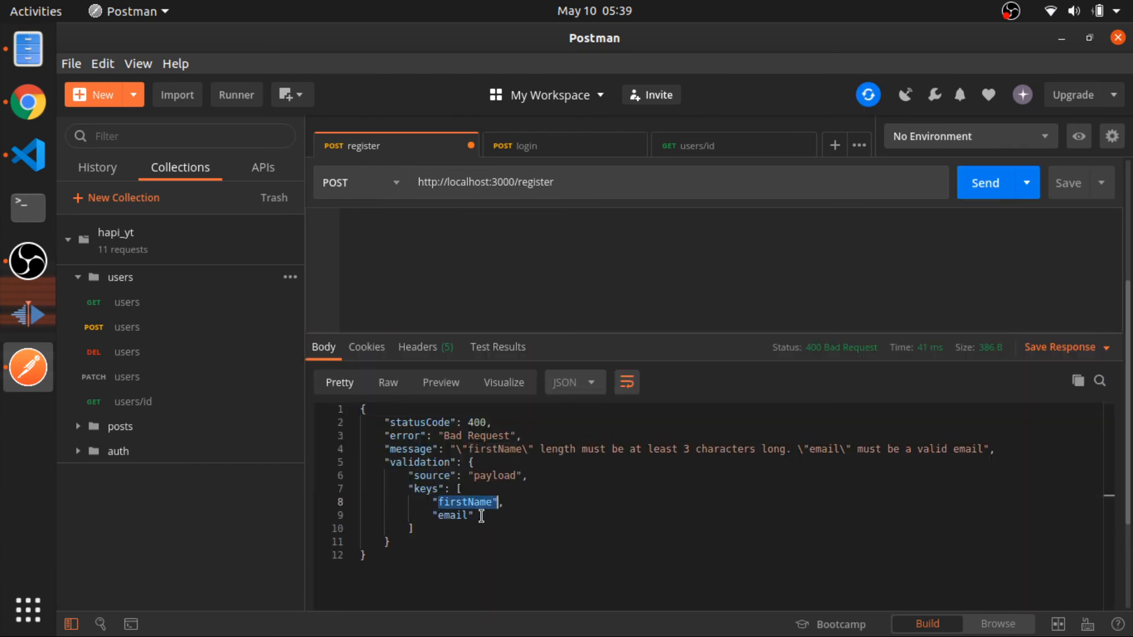
click(390, 449)
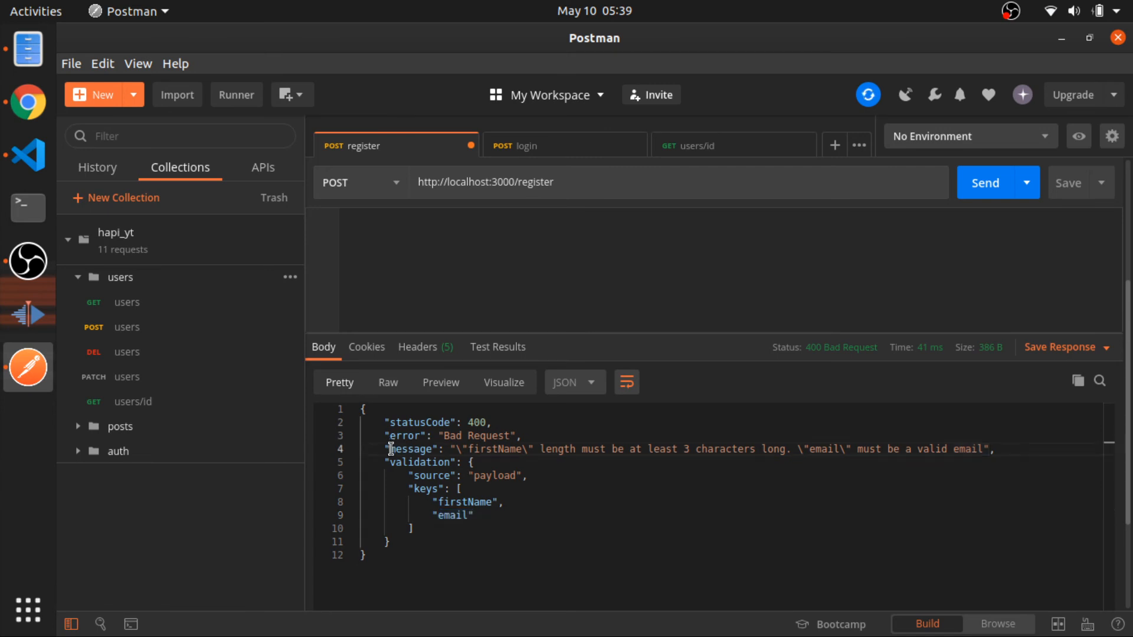
drag(390, 449, 703, 448)
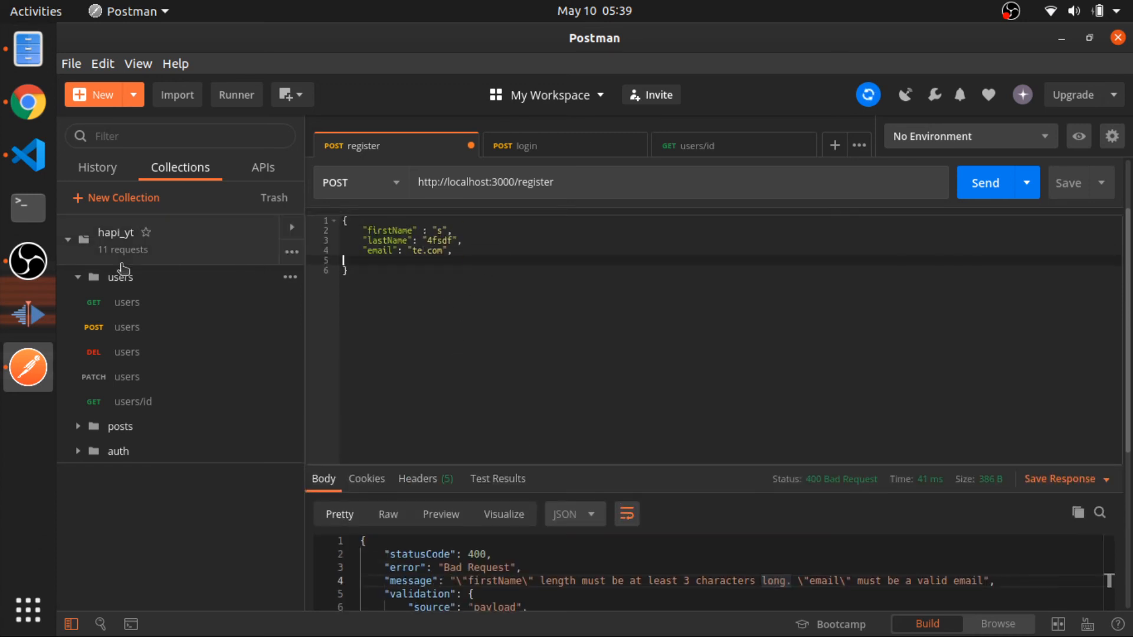
Step: Send the request without a password, getting errors for firstName, email and password
click(984, 182)
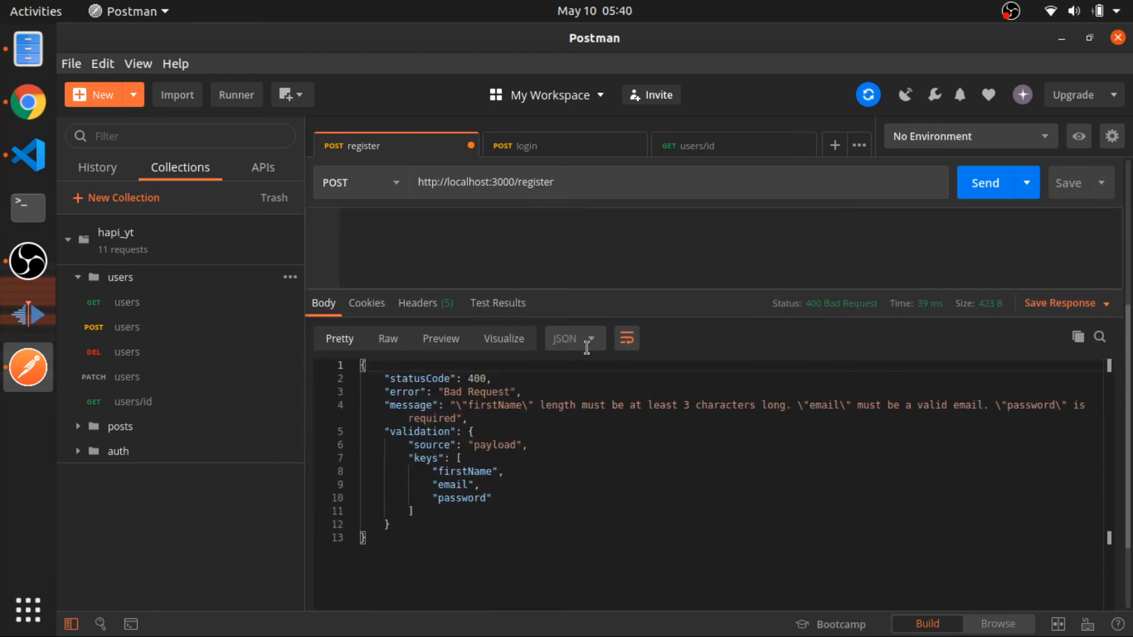
drag(388, 404, 996, 405)
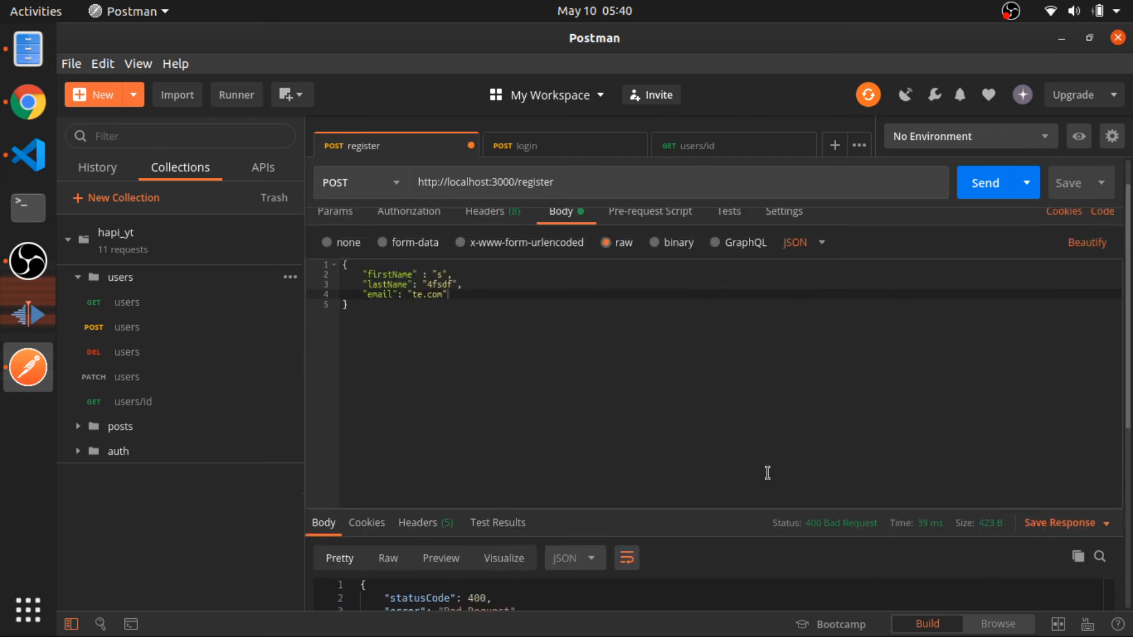
click(28, 156)
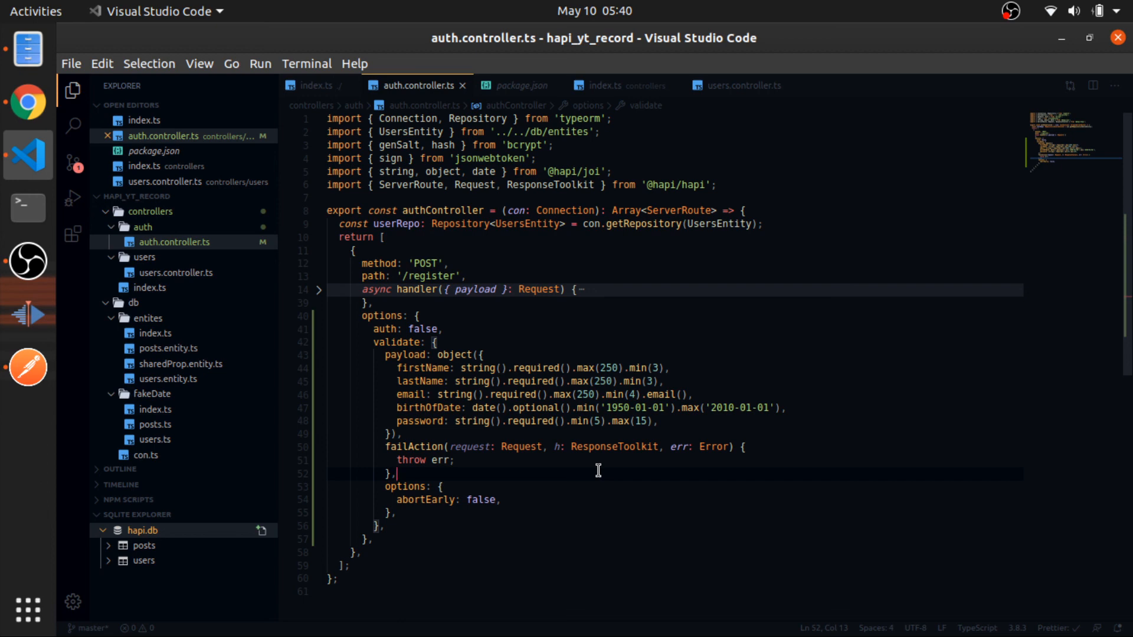
mouse_move(186, 311)
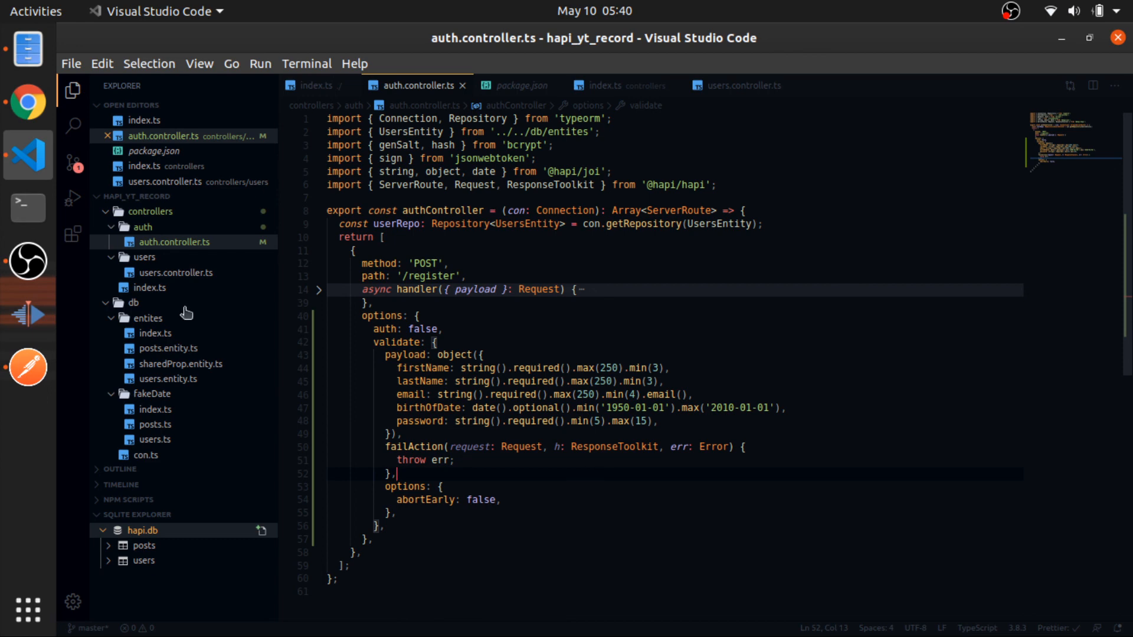
Step: Send a valid register request and get 200 OK with the new user and access token
click(28, 367)
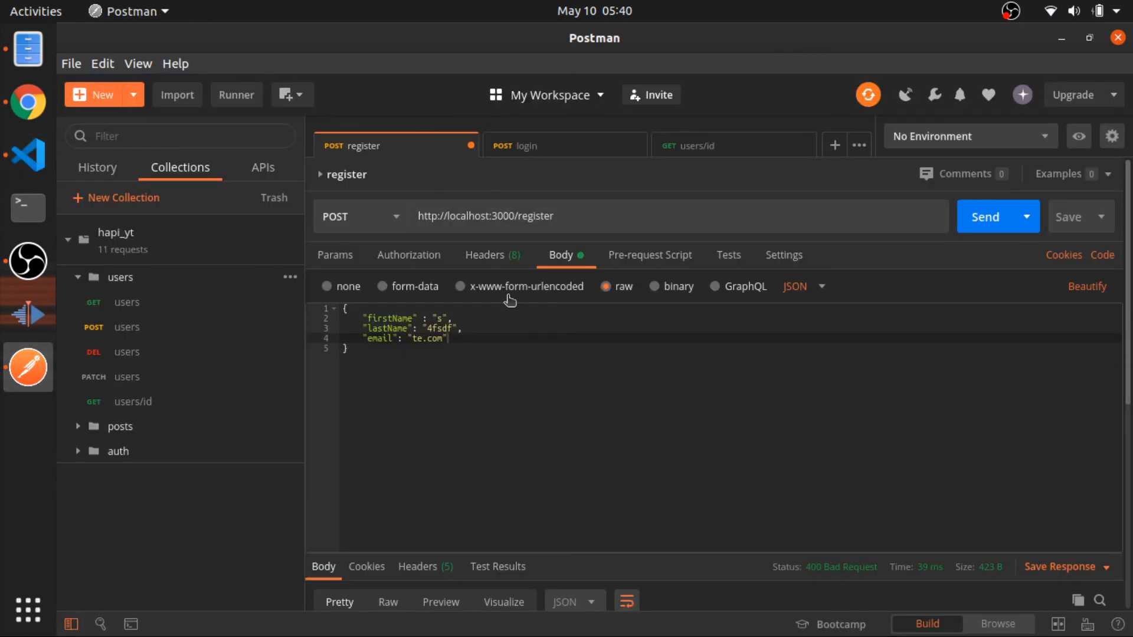
mouse_move(526, 266)
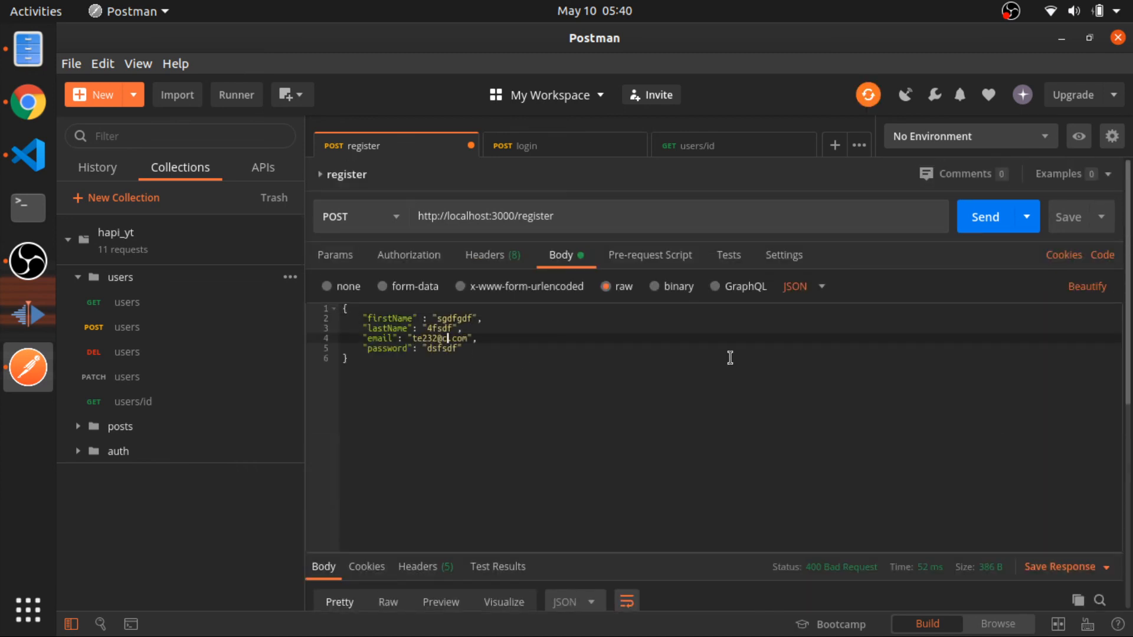
click(984, 216)
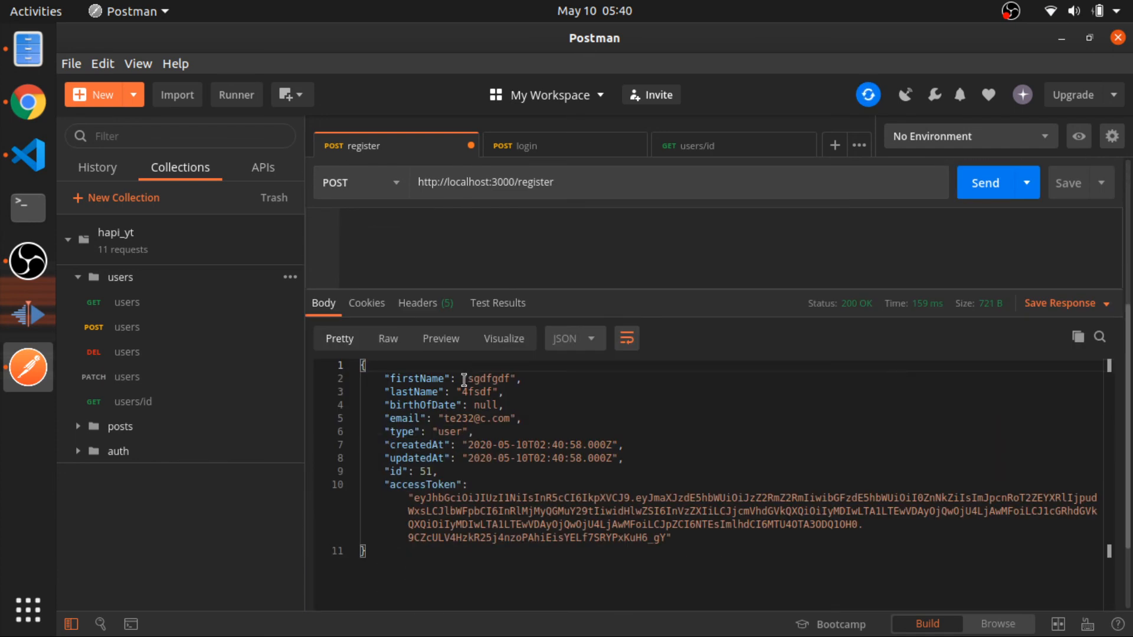
drag(412, 497, 617, 536)
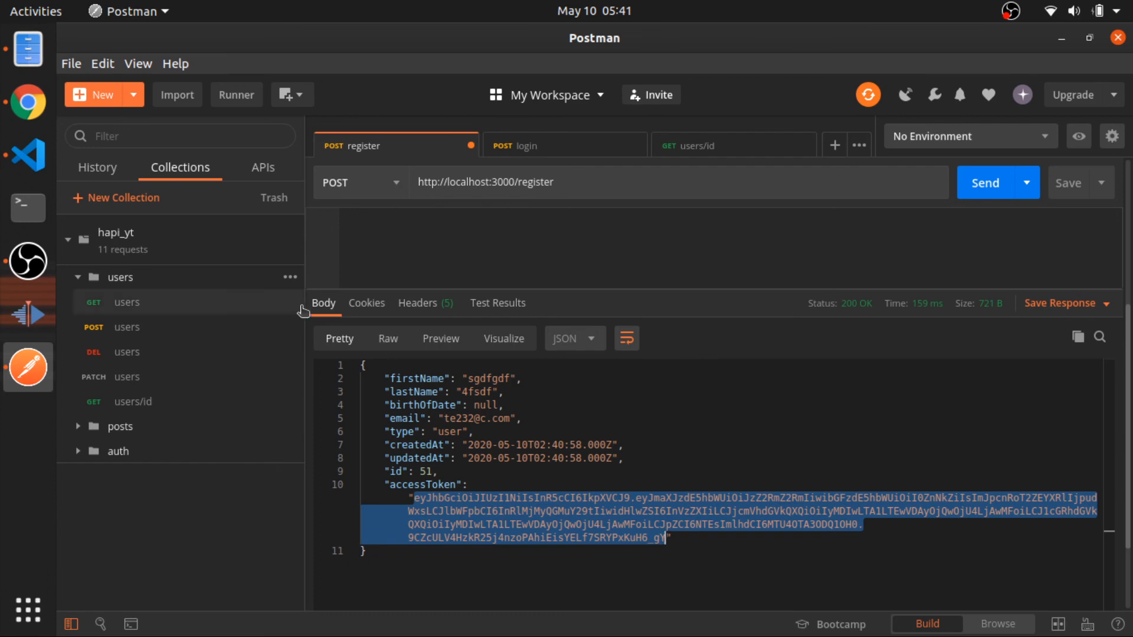
click(28, 158)
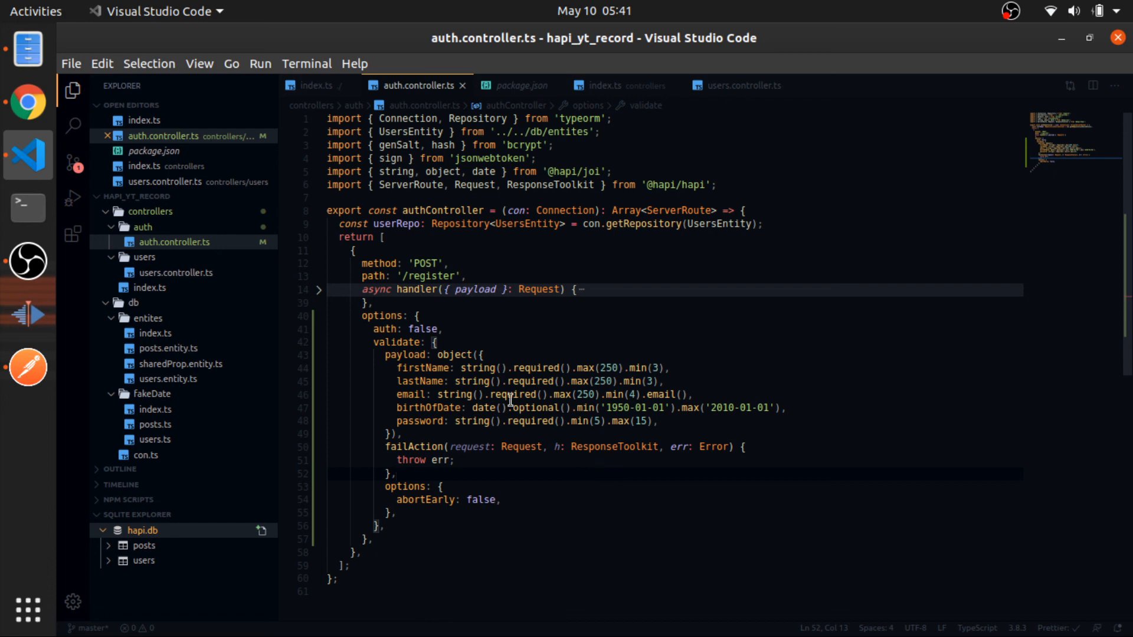
mouse_move(1071, 19)
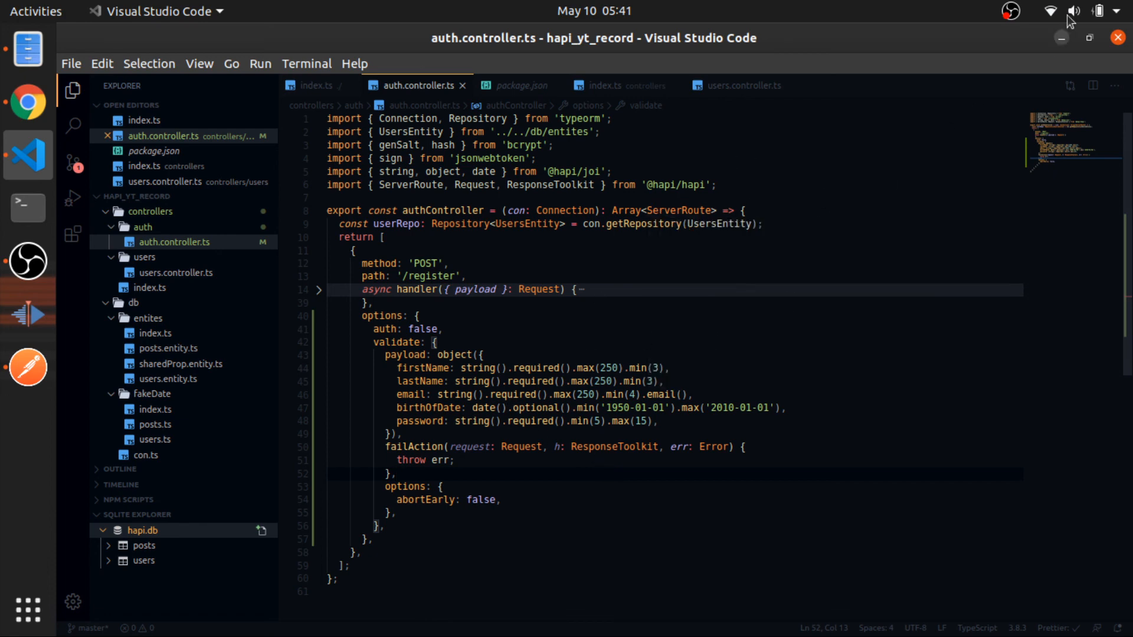